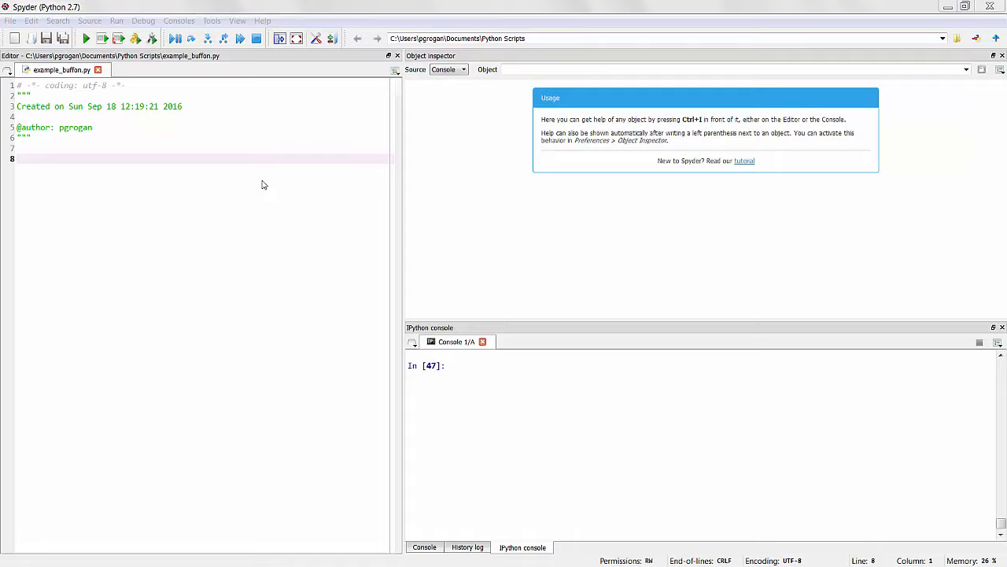
Write imports for matplotlib.pyplot as plt, scipy.stats as stats, numpy as np, and start line_width
left_click(239, 158)
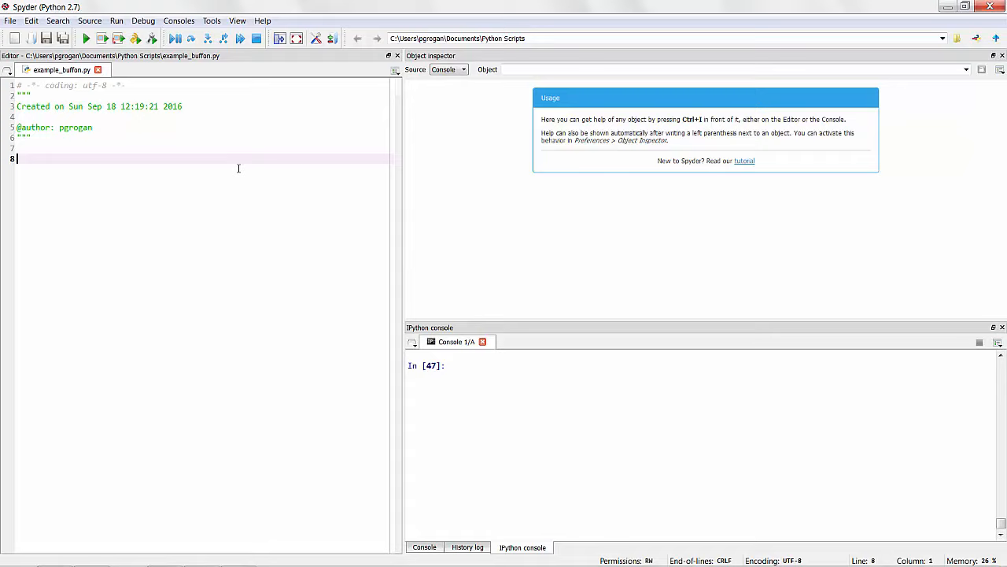
type("import matplotlib.pyplot as plt")
type("import sci")
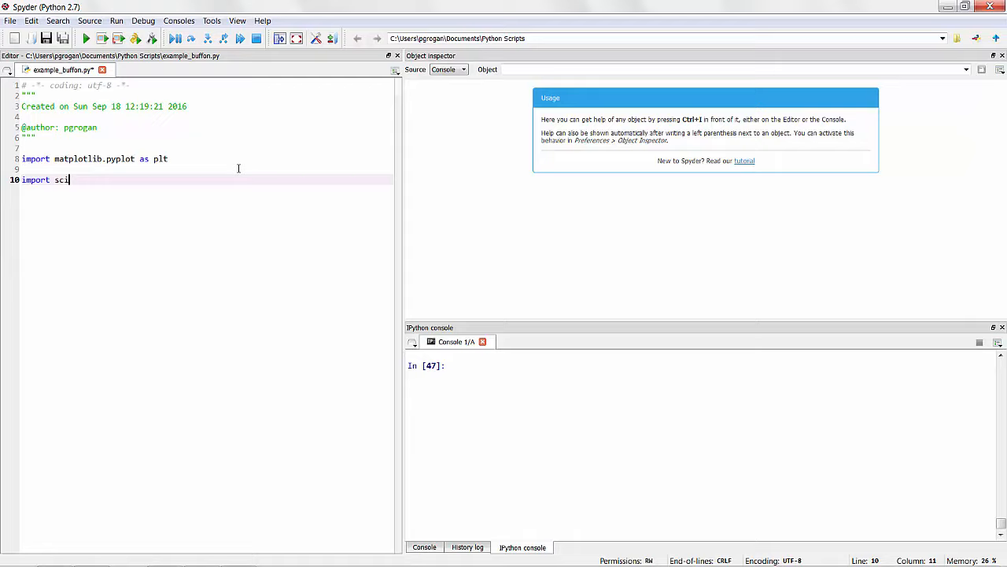
type("py.stats as stats")
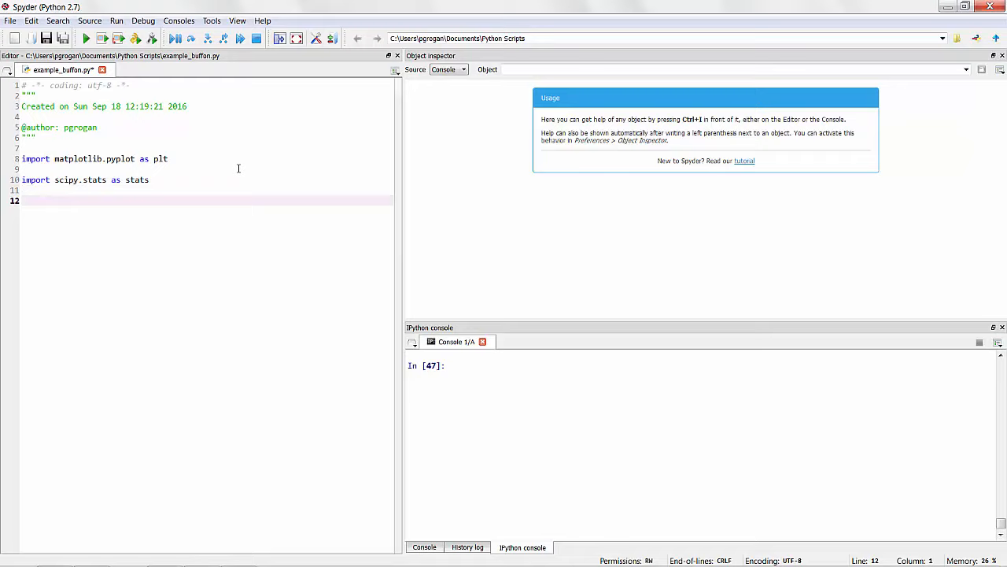
type("import numpy as np")
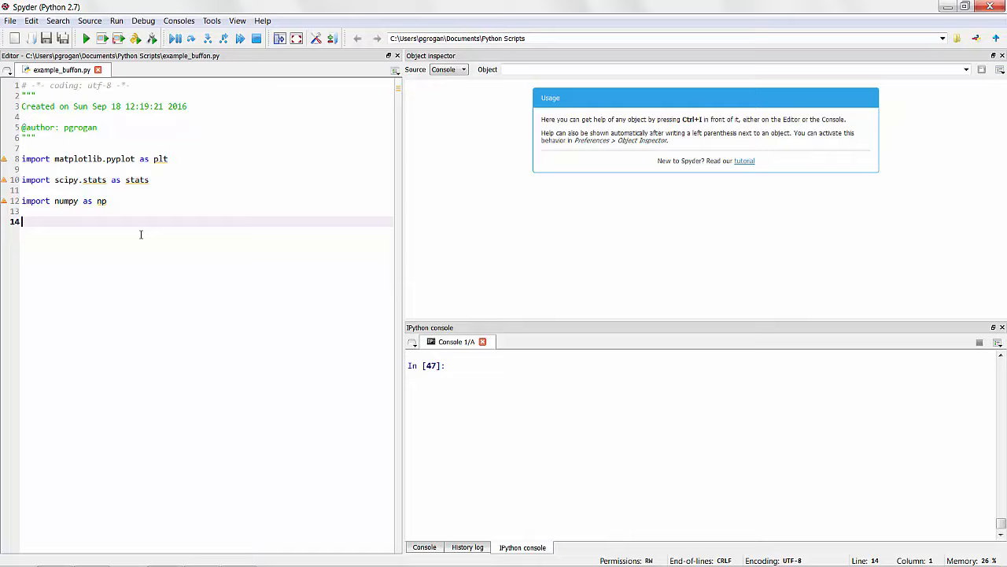
type("line_width")
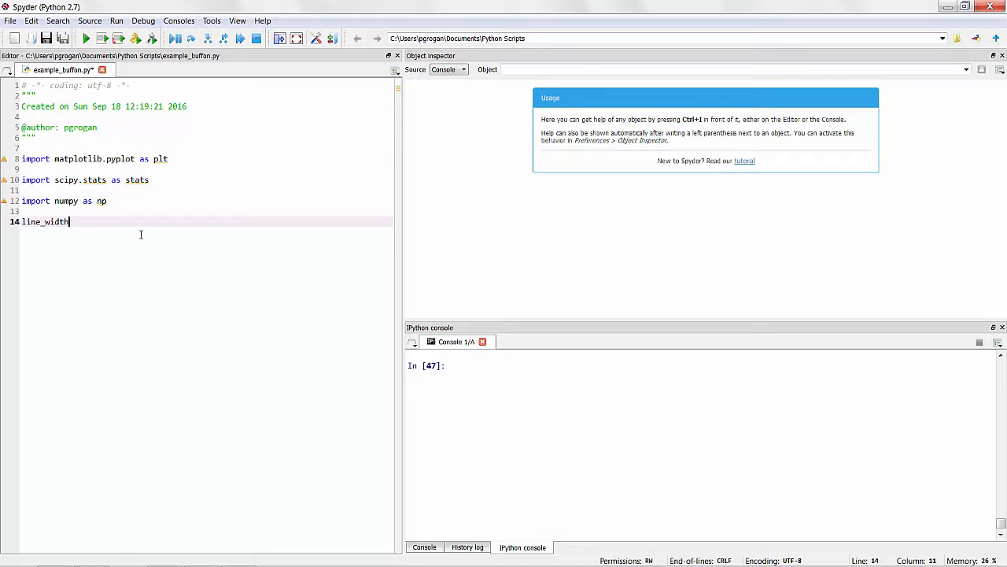
Assign line_width = 1.0 and needle_length = 2.5, then begin the d = assignment
type("= 3.0")
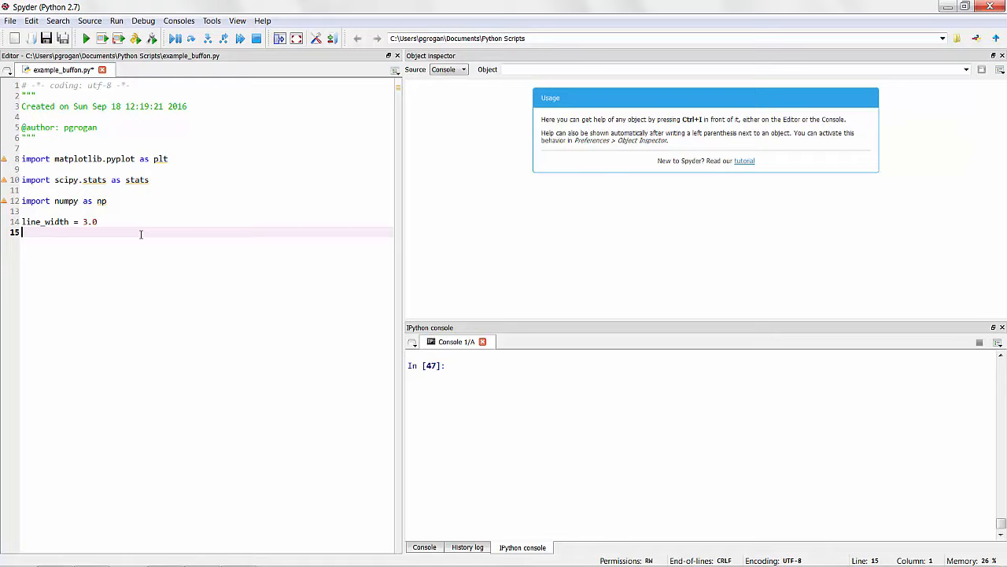
type("needle_length = 2.5")
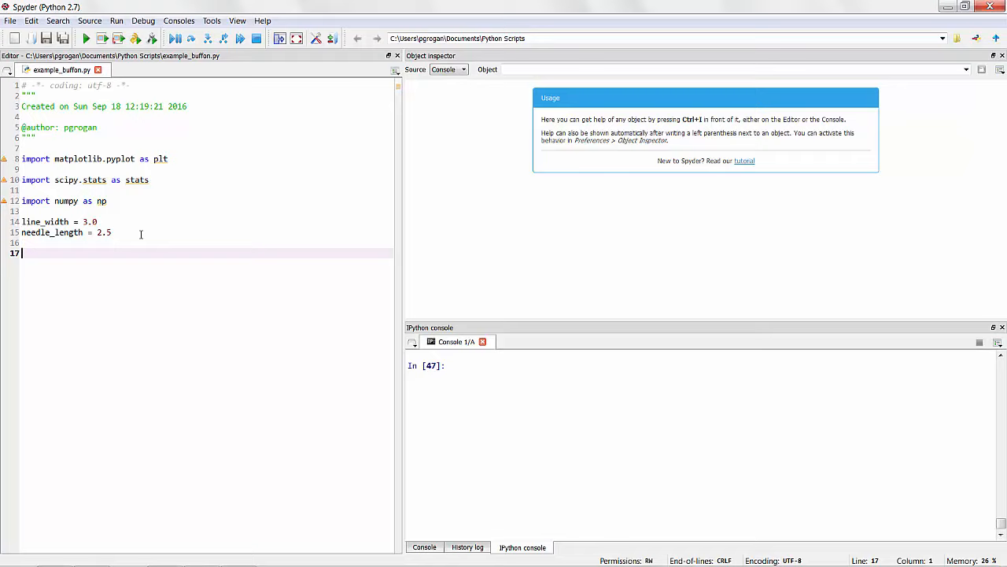
type("d =")
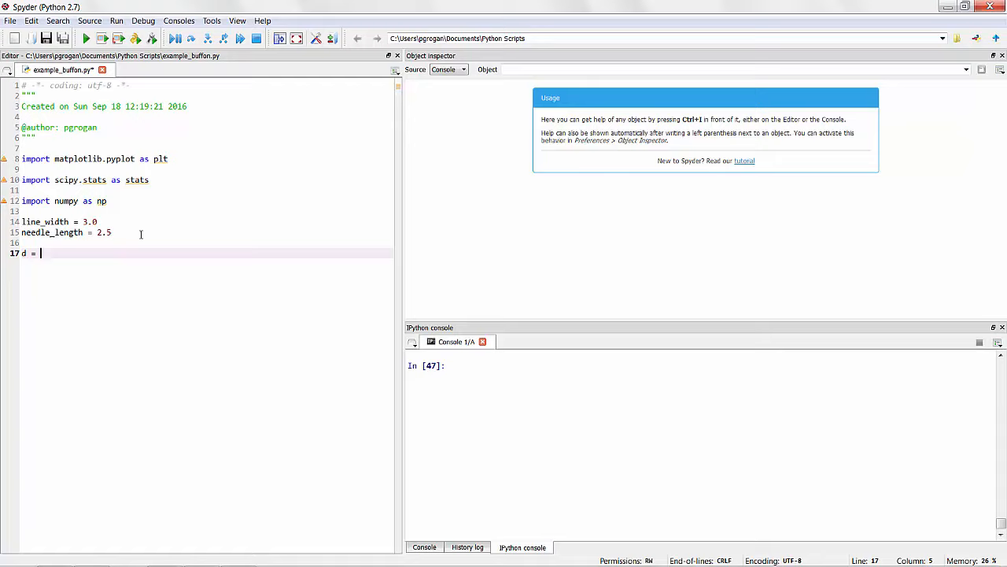
Define d = np.random.uniform(0, line_width/2) and theta = np.random.uniform(0, np.pi/2)
type("np")
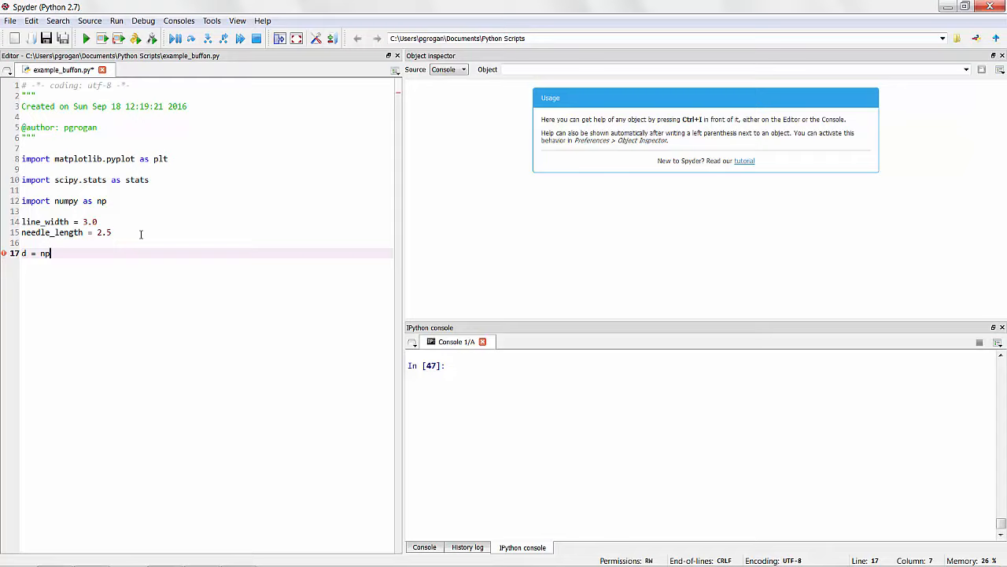
type(".random.uniform(0,")
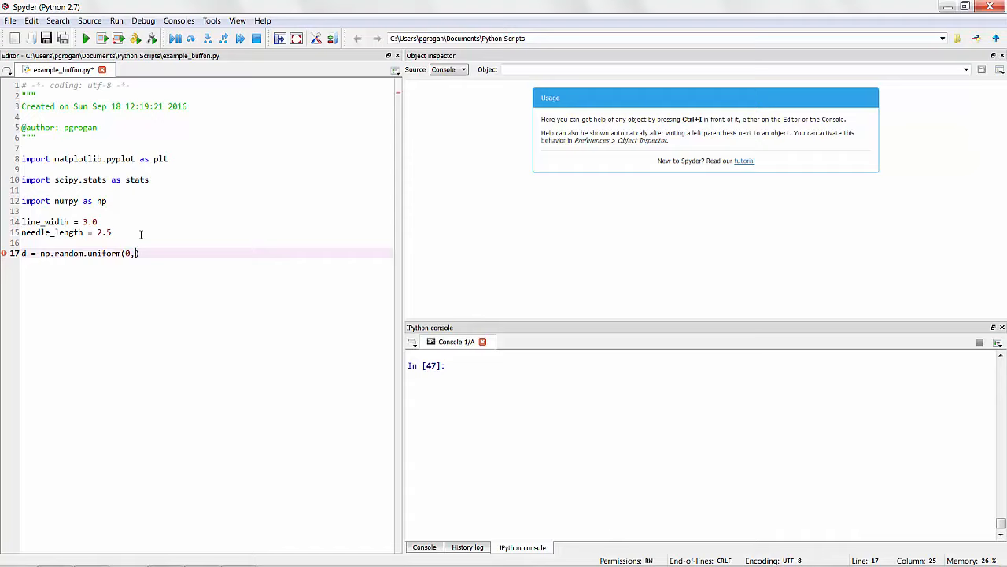
type("line_width/2)")
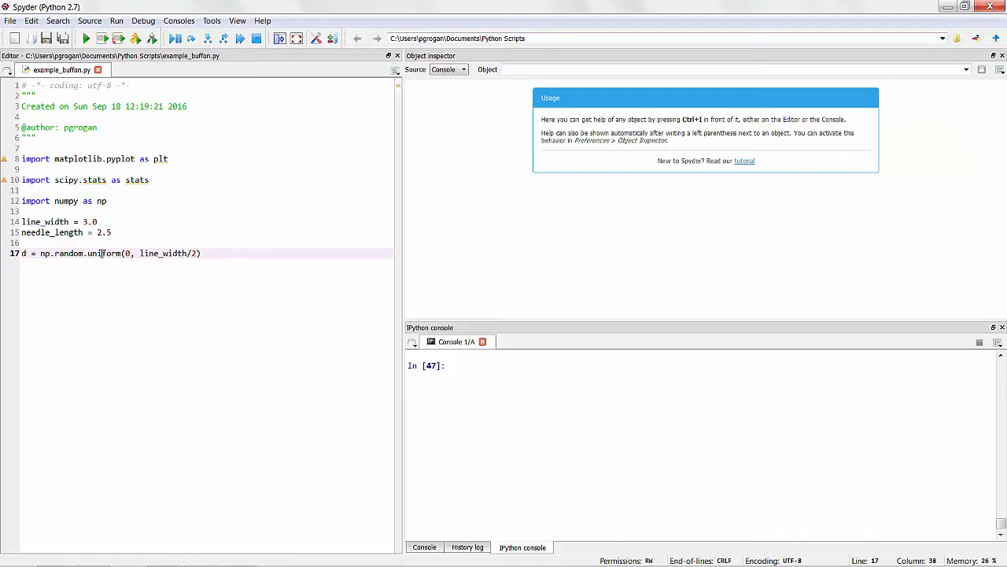
left_click(102, 251)
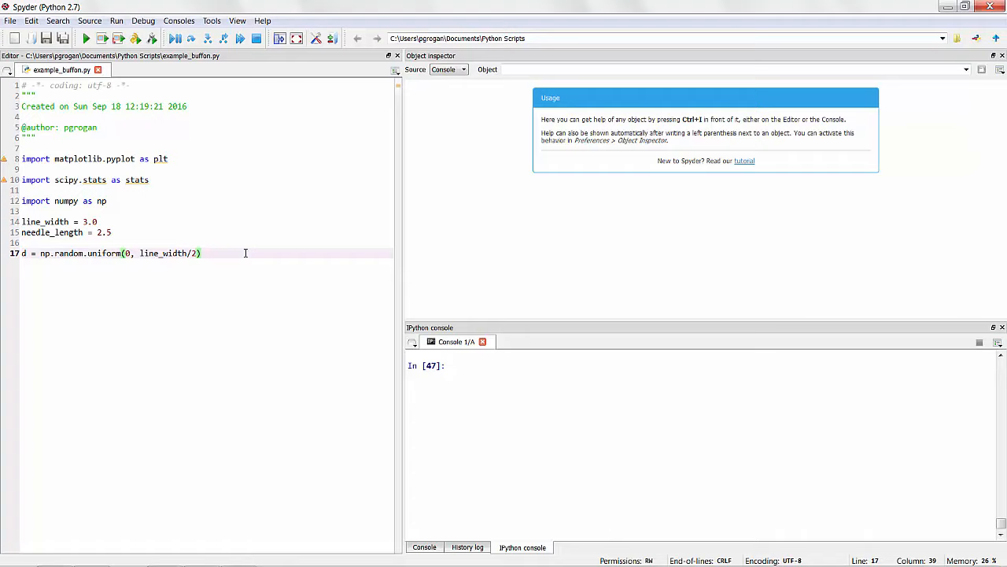
key("Return")
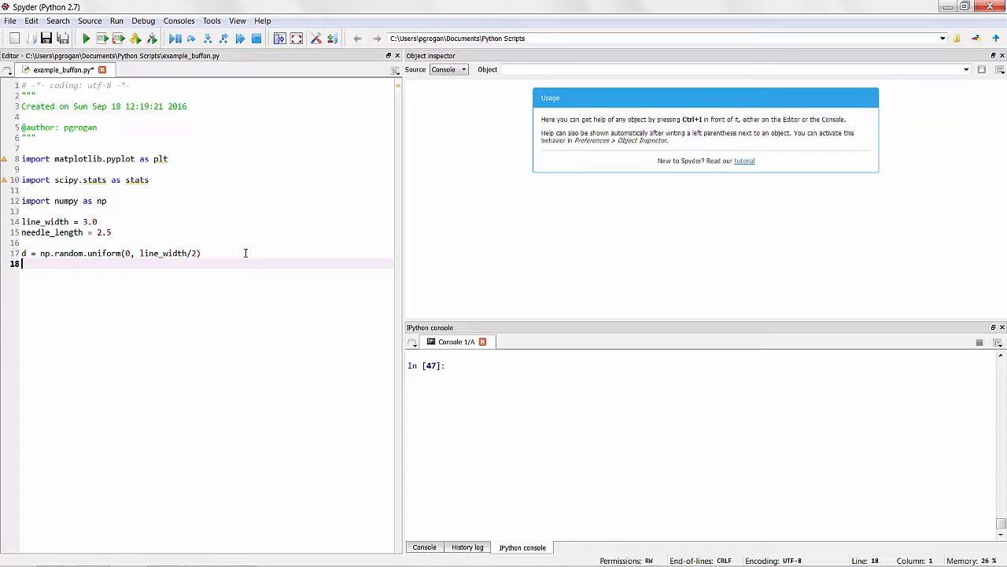
type("theta =")
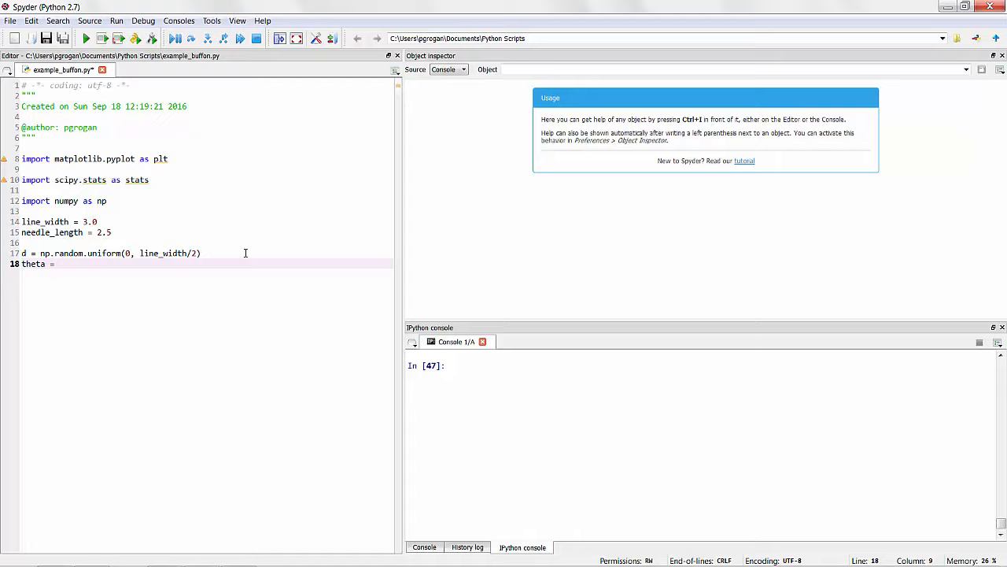
type("np.random.uniform(0, np.pi/2")
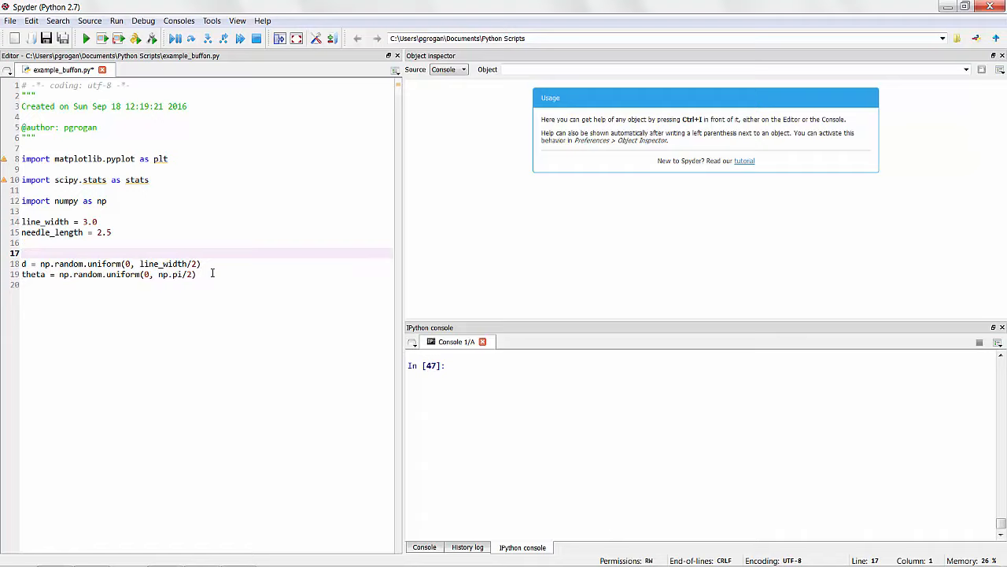
Define generate_needle_drop() returning True when d < needle_length/2*np.sin(theta)
type("def generate_needle")
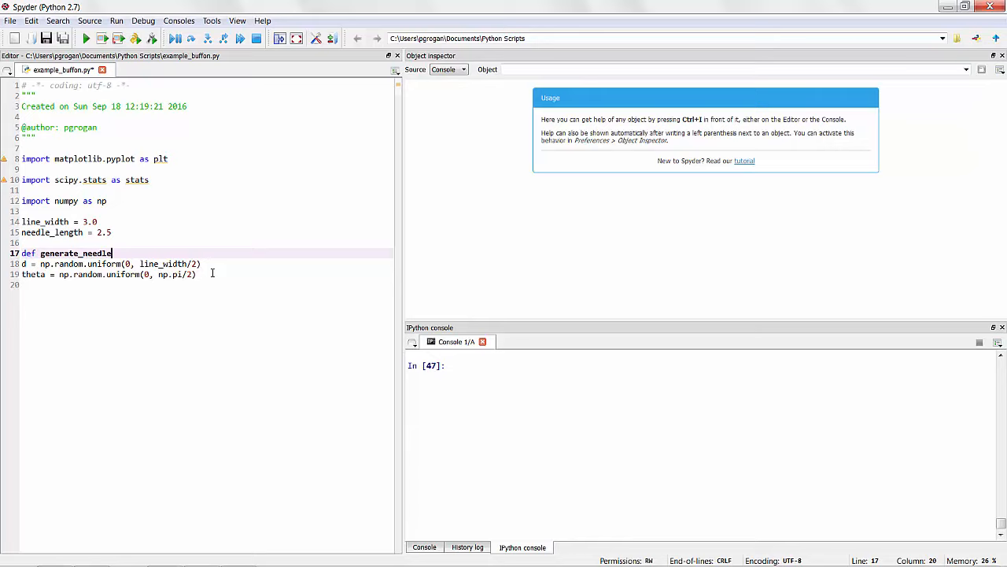
type("_drop():")
type("if d <")
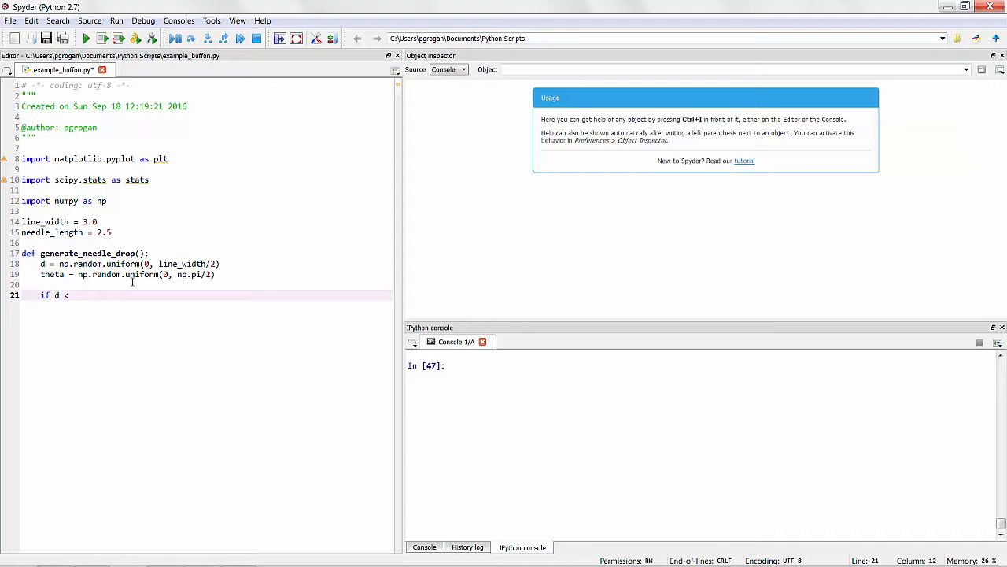
type("needle_length/2")
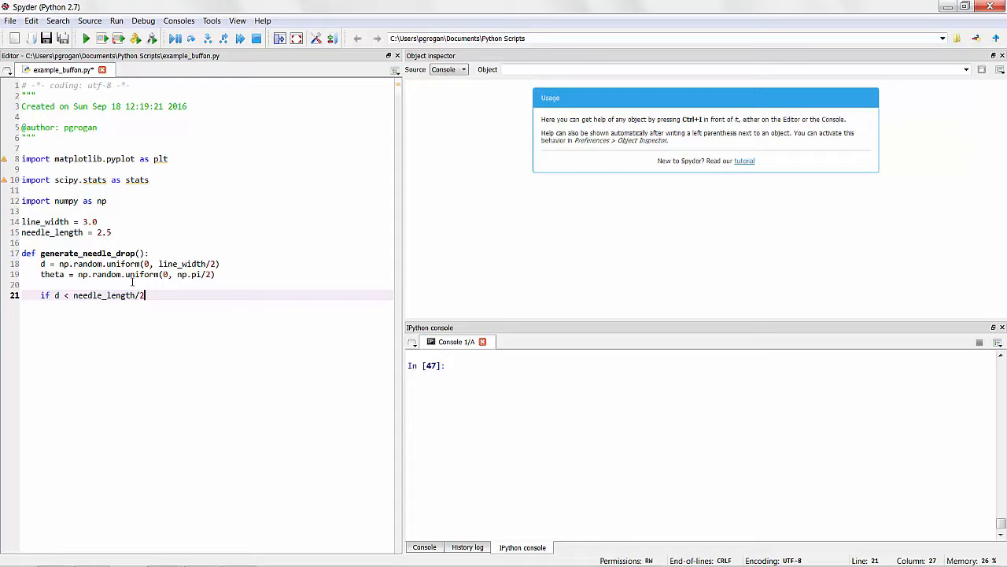
type("*np.sin(theta):")
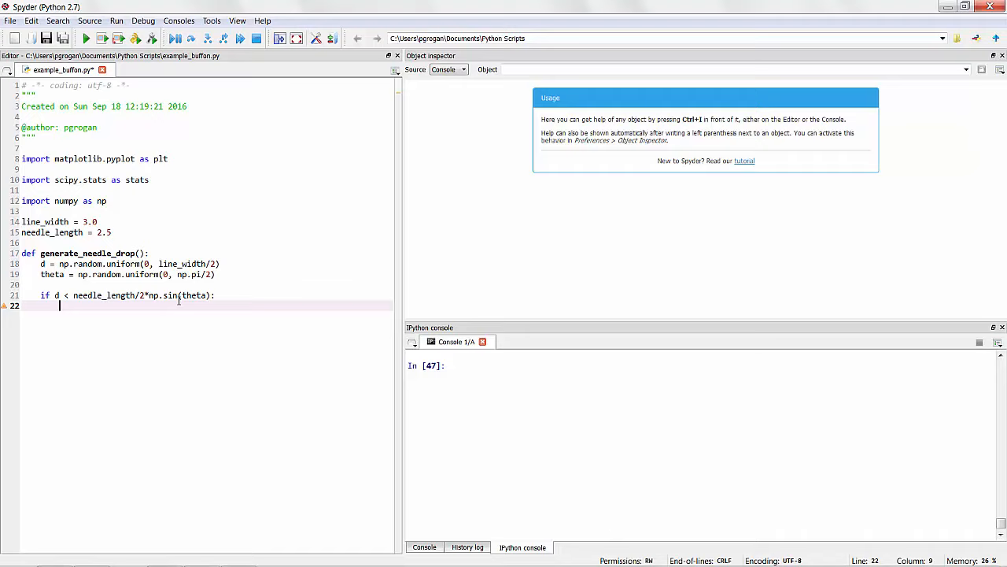
type("return True")
type("return False")
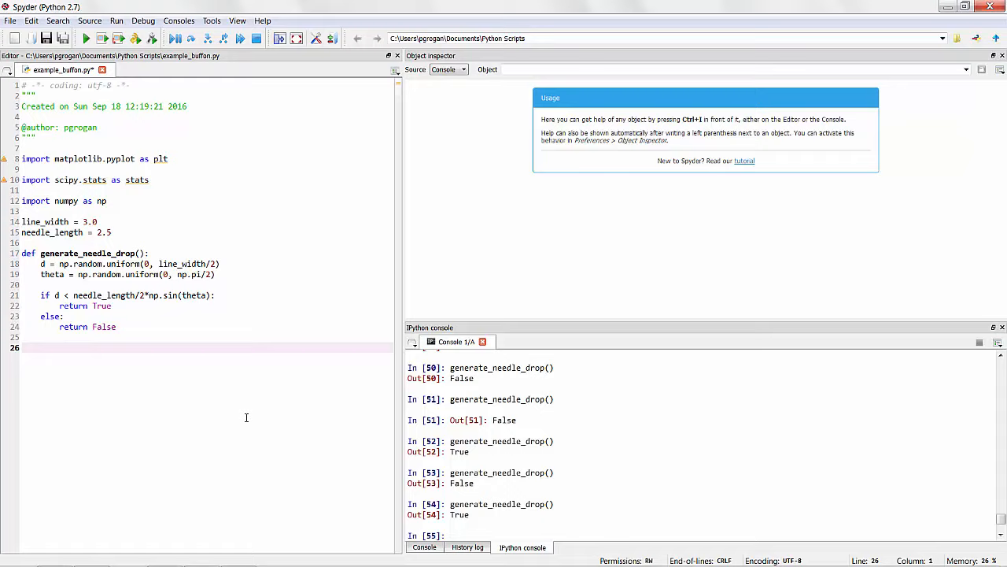
Seed np.random with 0 and create observations = np.zeros(num_samples)
double_click(86, 252)
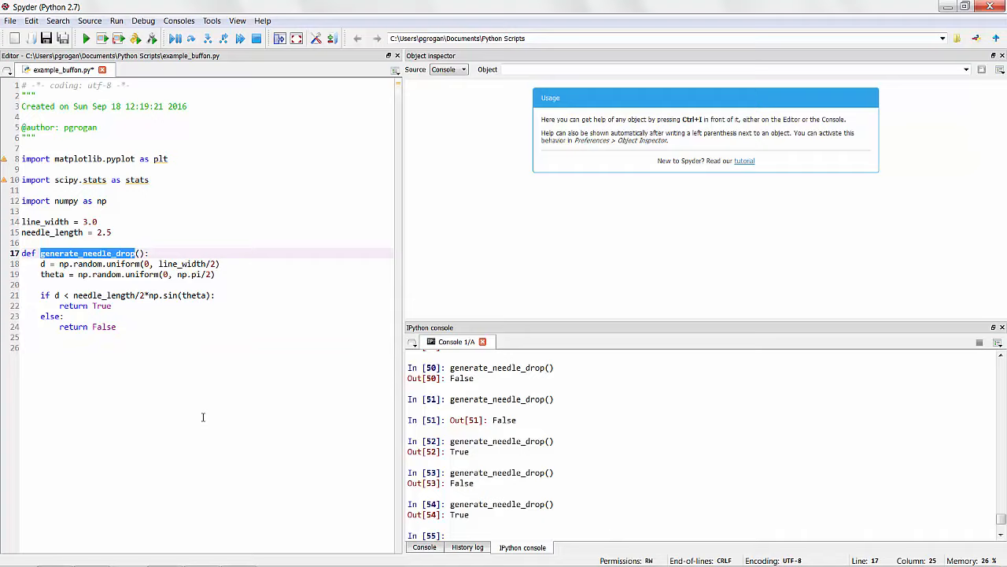
type("np.random.seed(0")
type("num_samples = 1000")
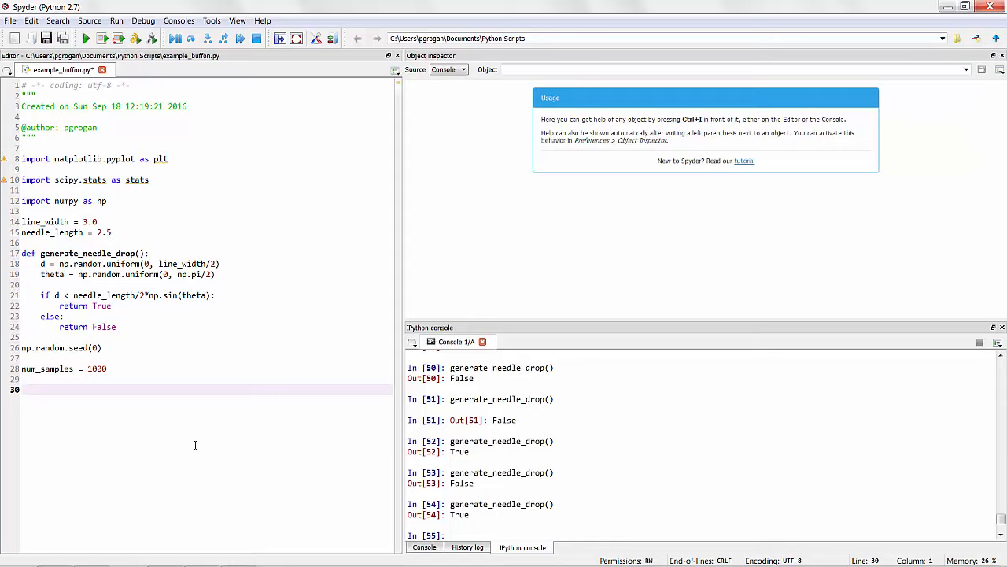
type("observatio")
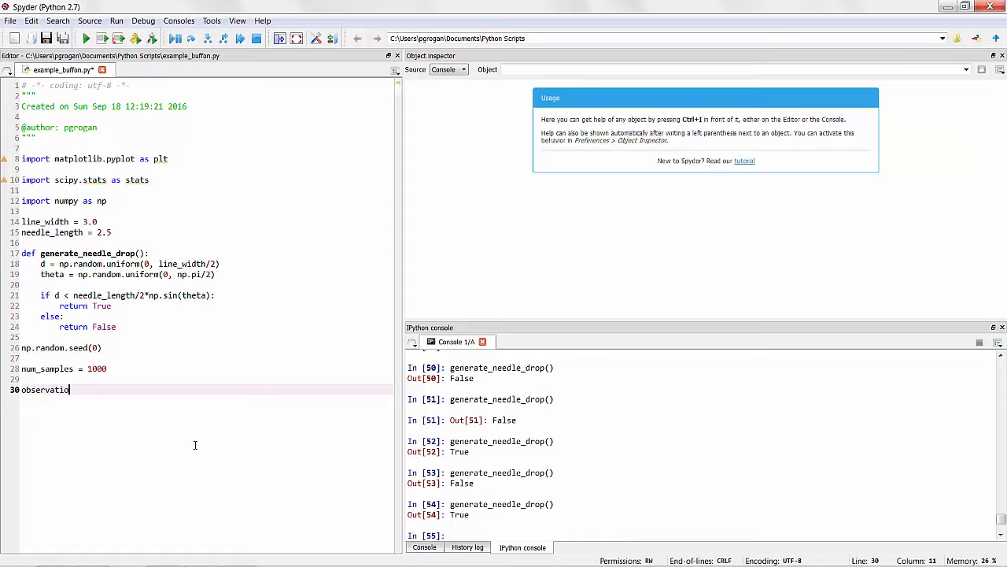
type("ns = np.zeros(num_samples")
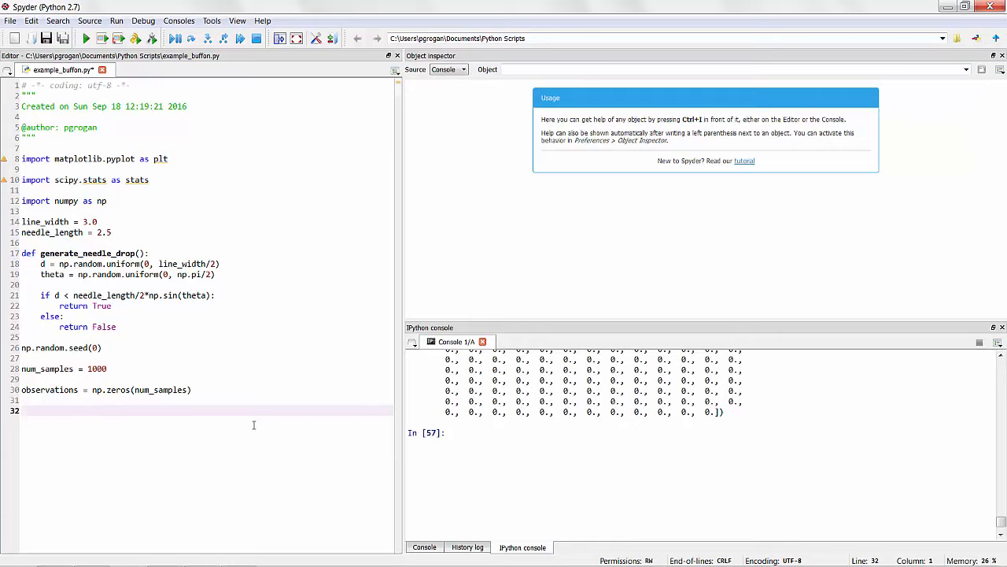
Loop for i in range(num_samples) setting observations[i] = generate_needle_drop()
type("for i in range(num_samples):")
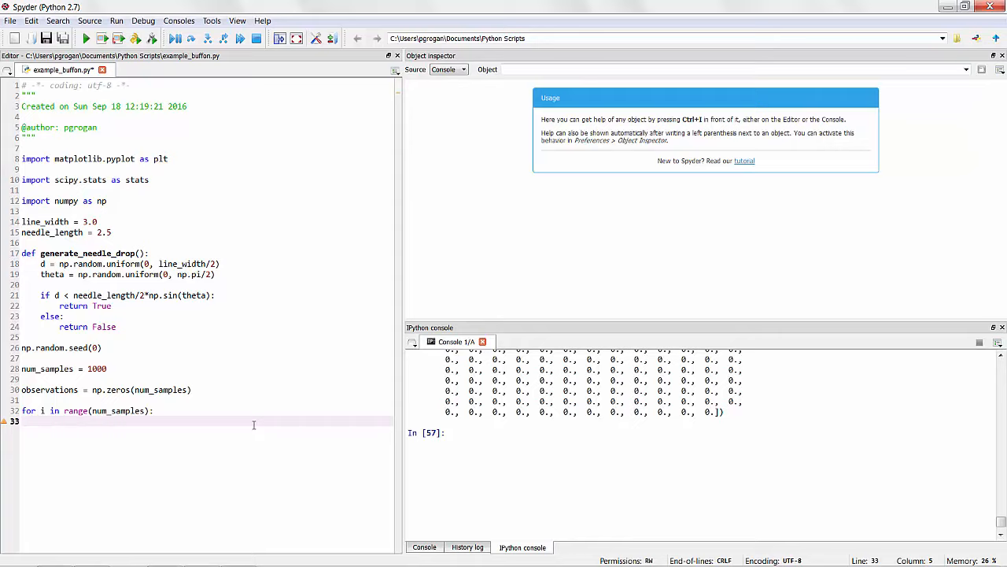
type("observations[]")
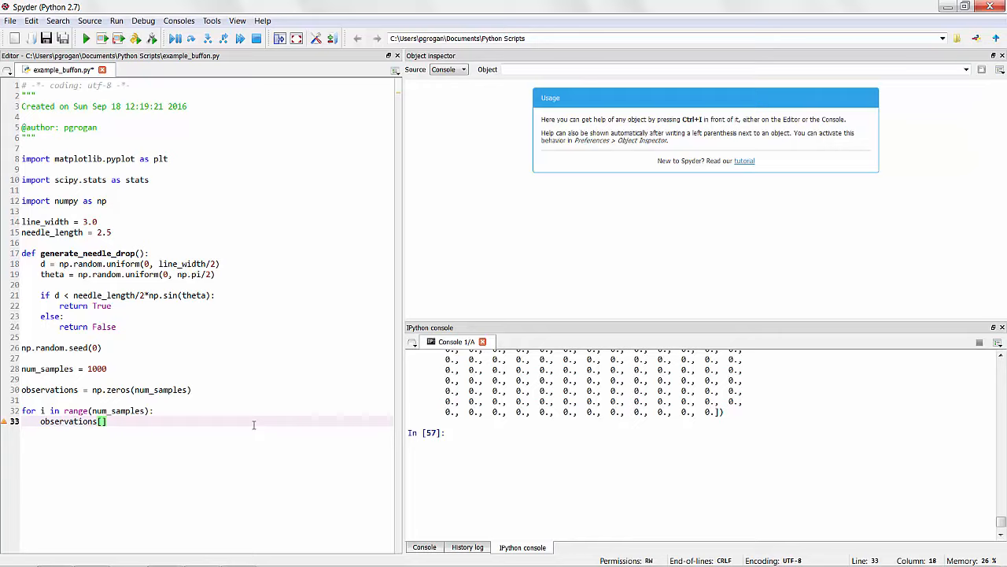
type("i] = generate_needle_drop(")
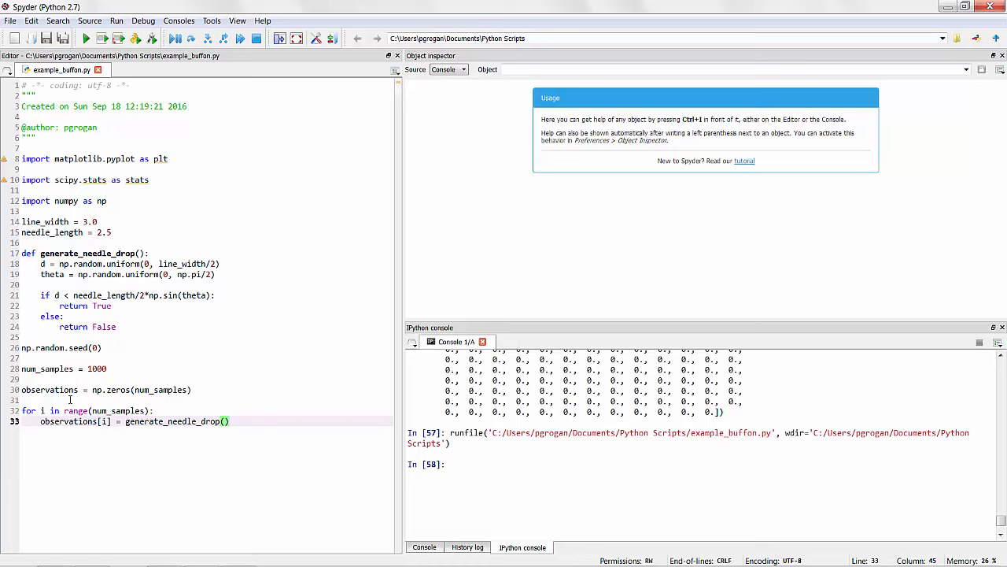
scroll("down", 3)
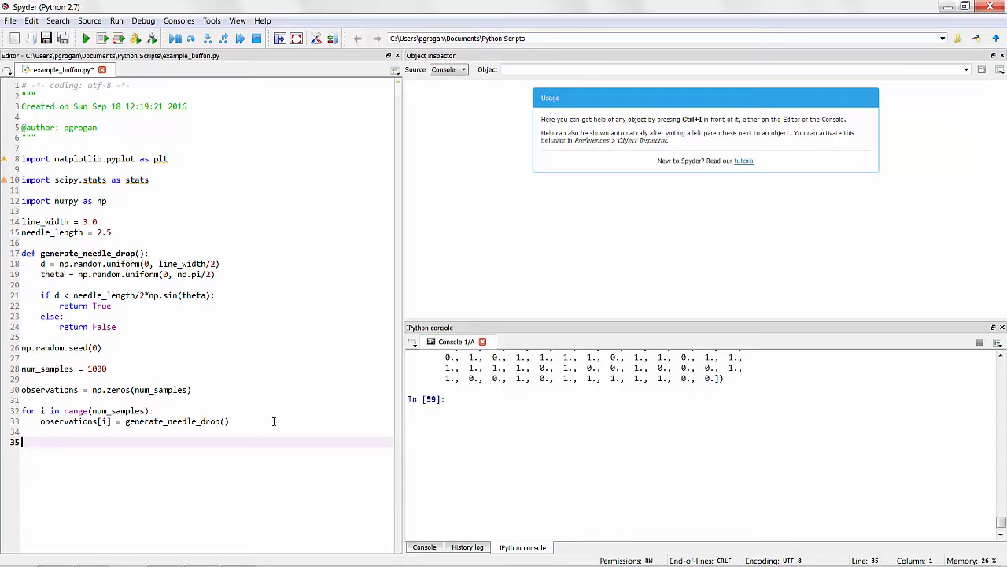
mouse_move(144, 440)
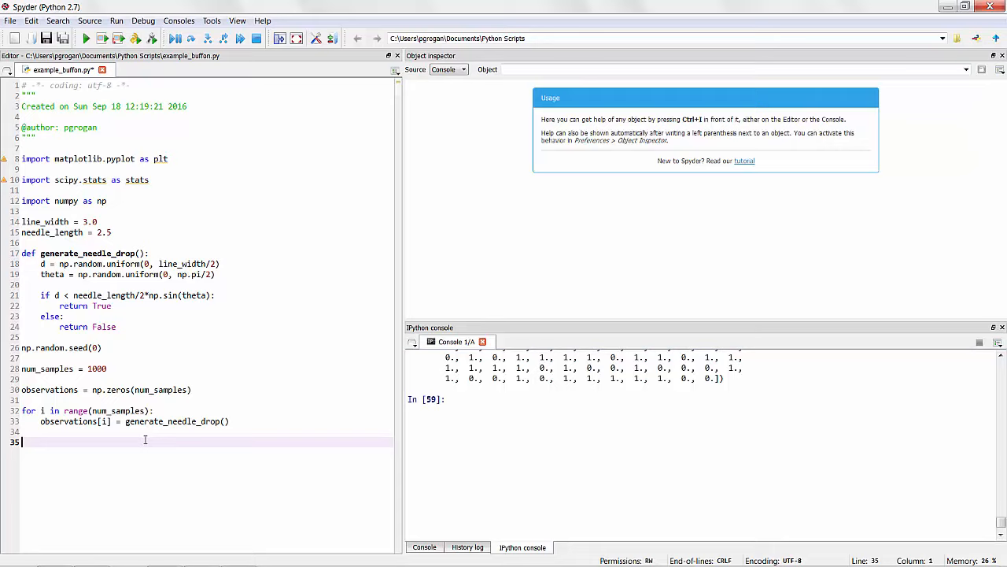
Add np.average(observations) at the end of the script, giving about 0.533
type("np")
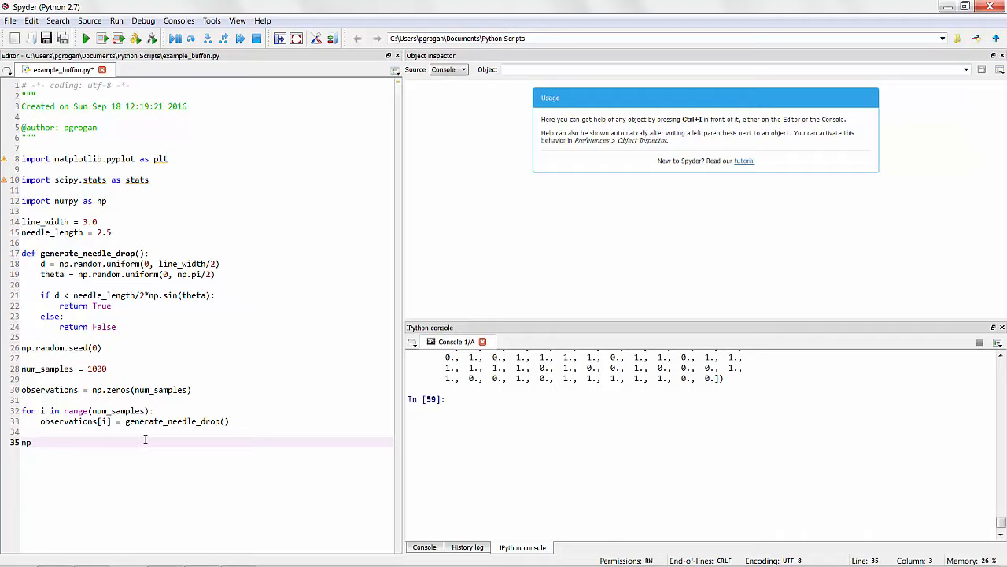
type(".average(observations")
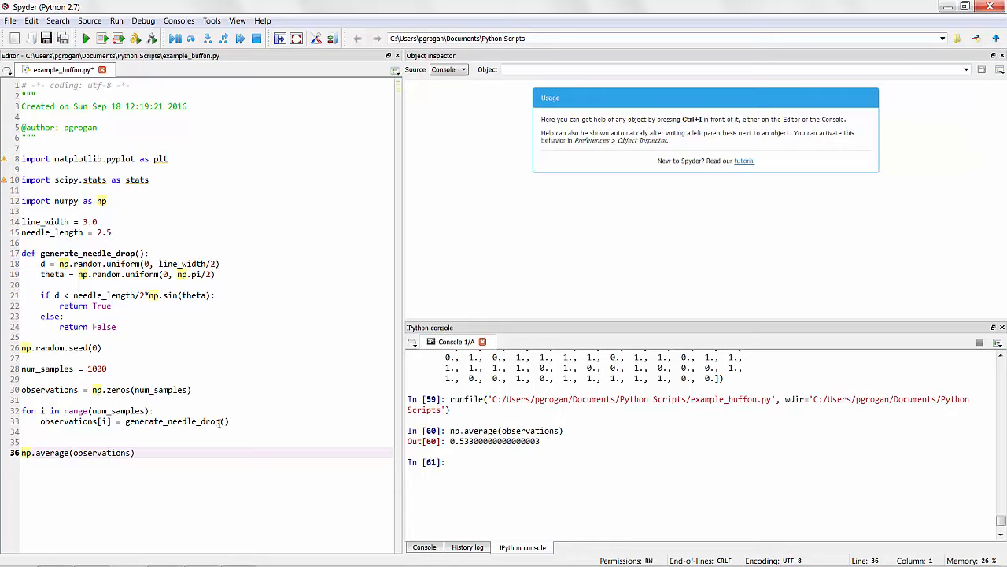
Write mean_estimate = [np.average(observations[0:i]) for i in range(num_samples)] and inspect it in the console
type("mean_")
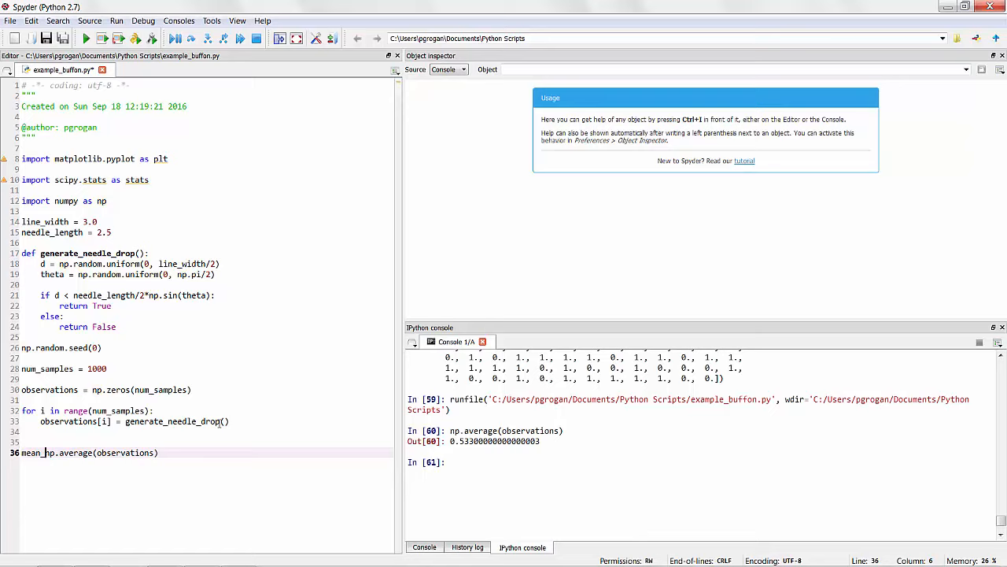
double_click(52, 454)
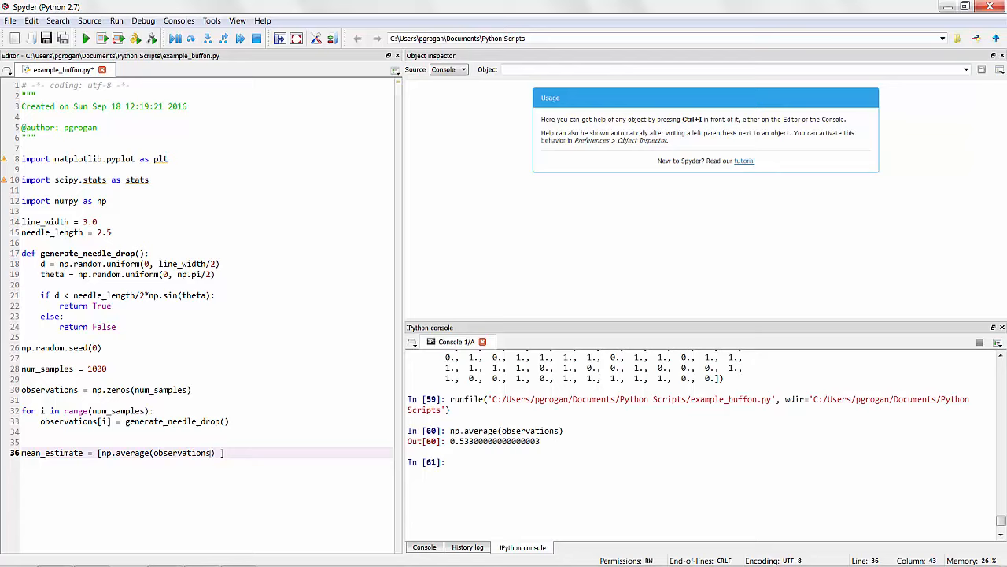
type("[0:i")
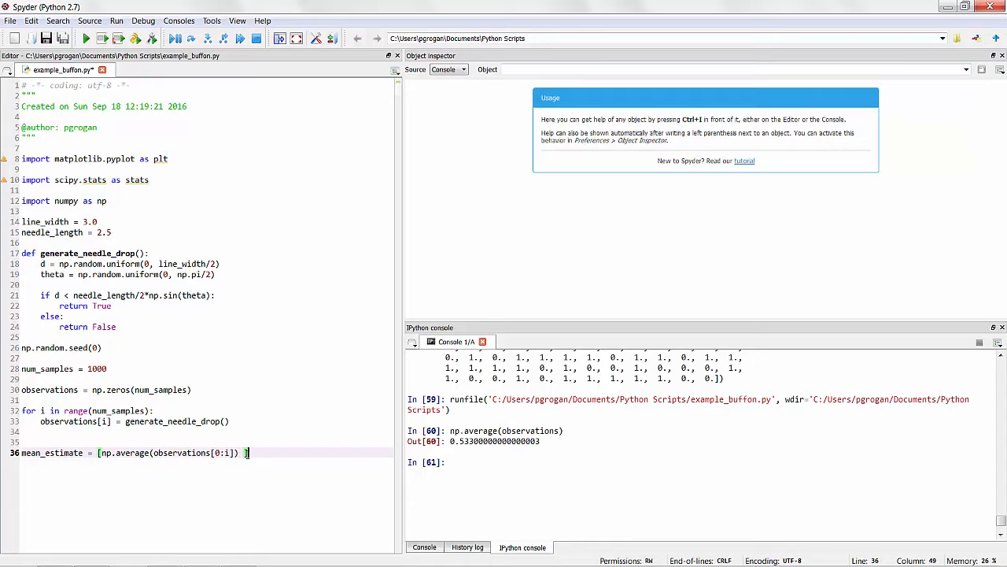
type("for i")
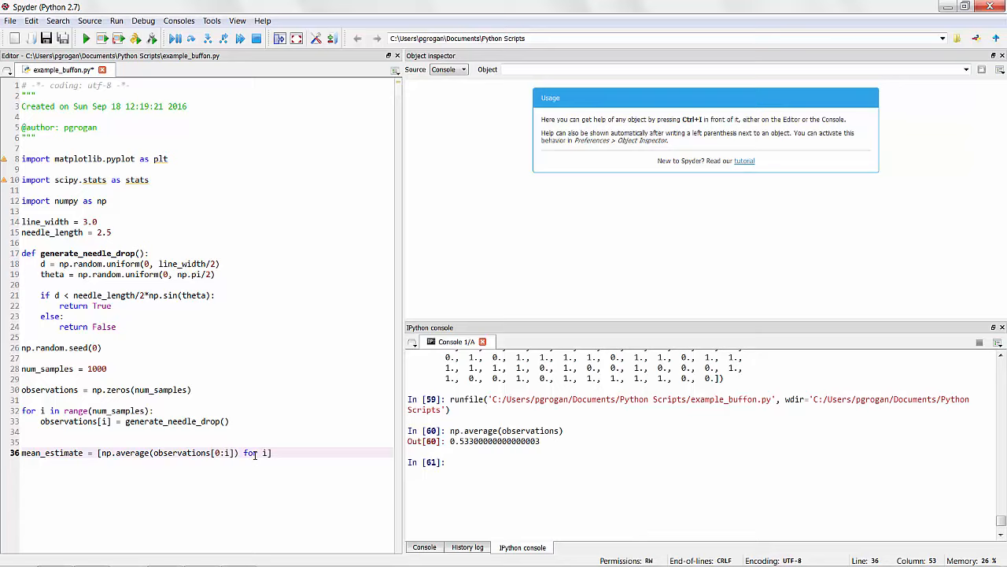
type("range(num_samples)")
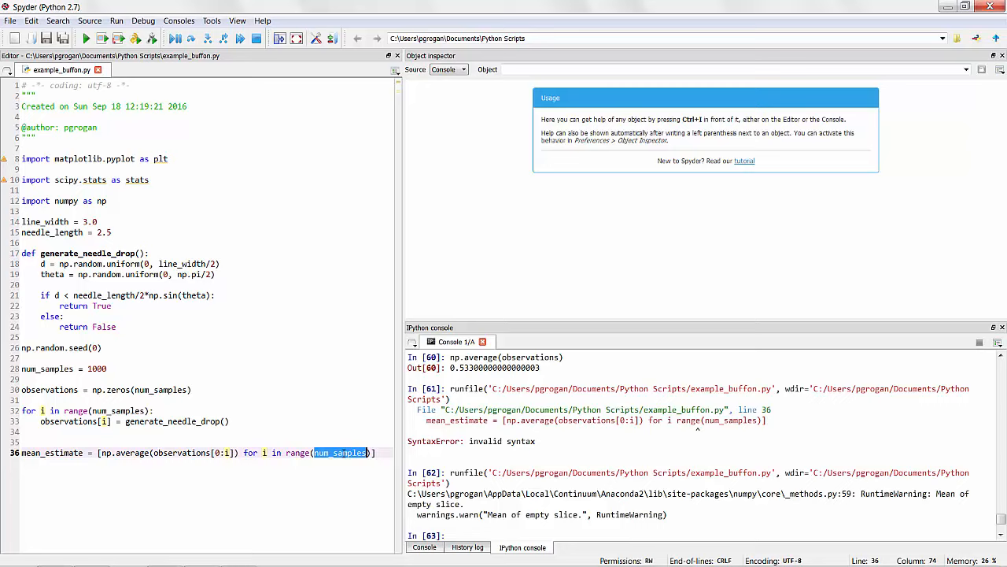
type("mean_esimmat")
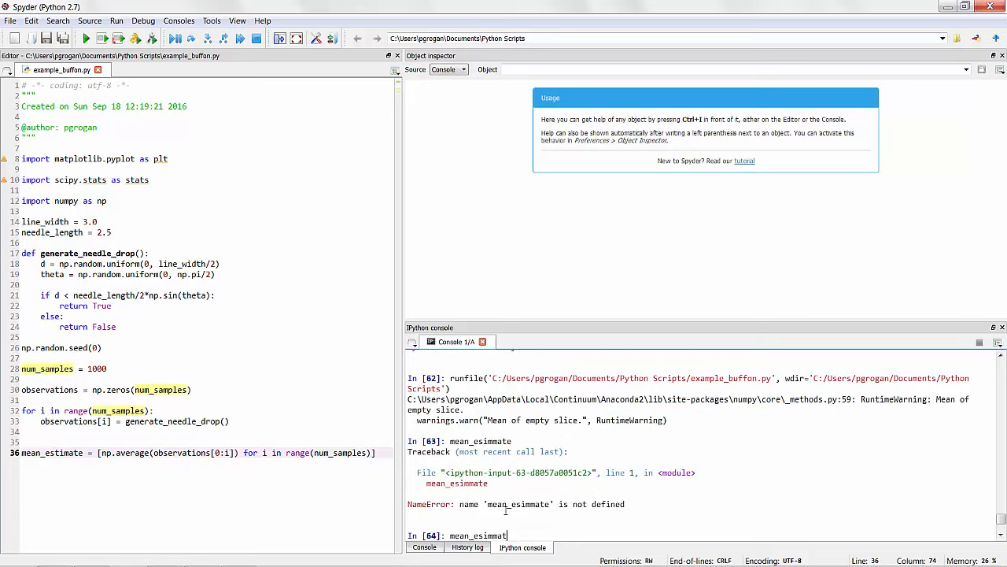
key("Return")
type("plt.plot(")
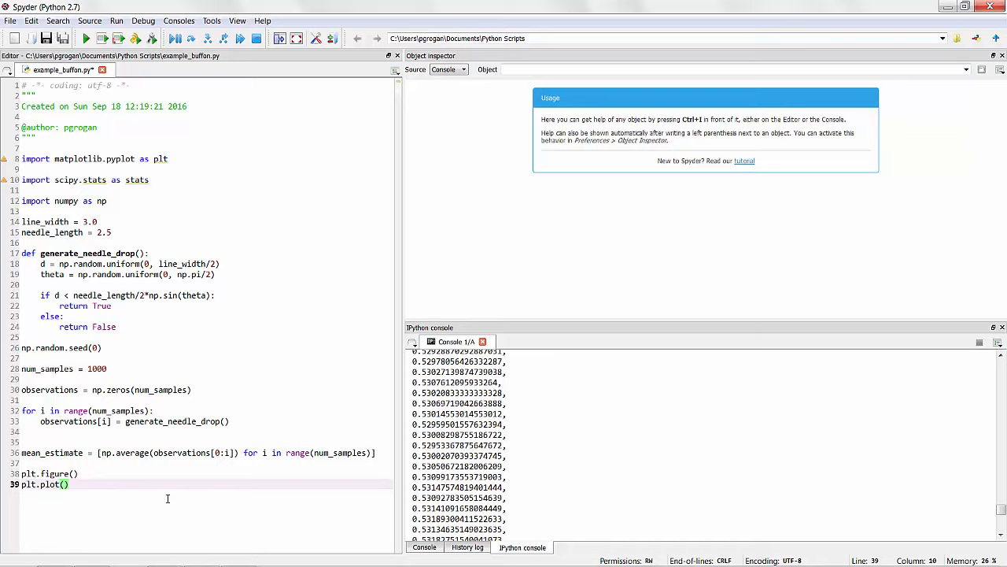
Plot plt.plot(np.arange(num_samples)+1, mean_estimate), replacing range with np.arange
type("range(num_samples)")
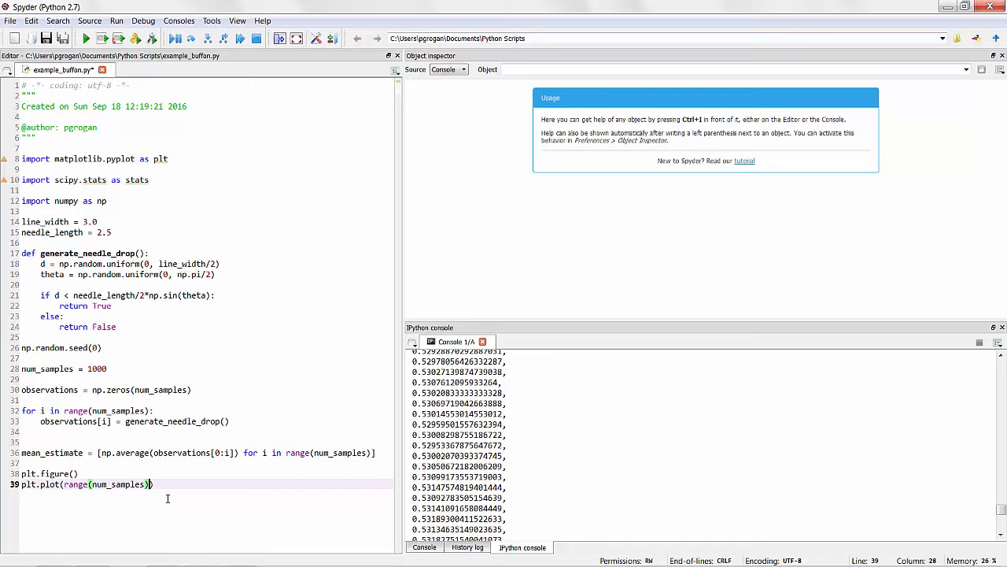
type("+1, mean_estimate")
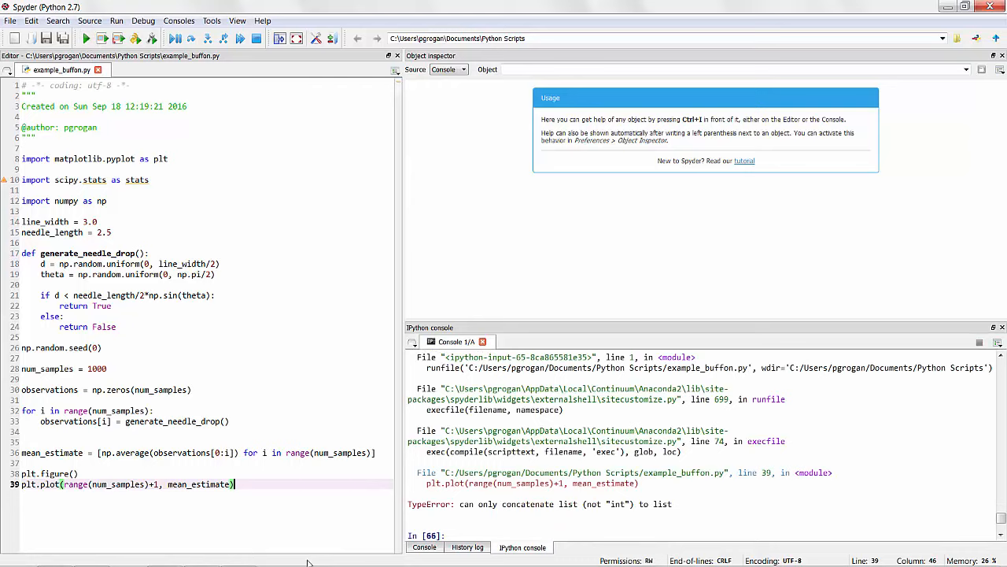
double_click(74, 485)
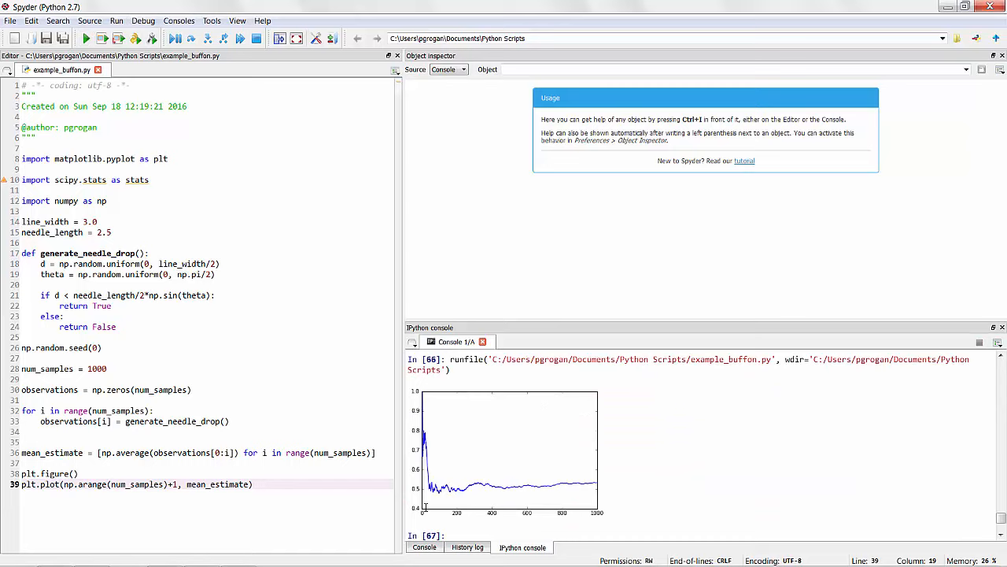
mouse_move(431, 434)
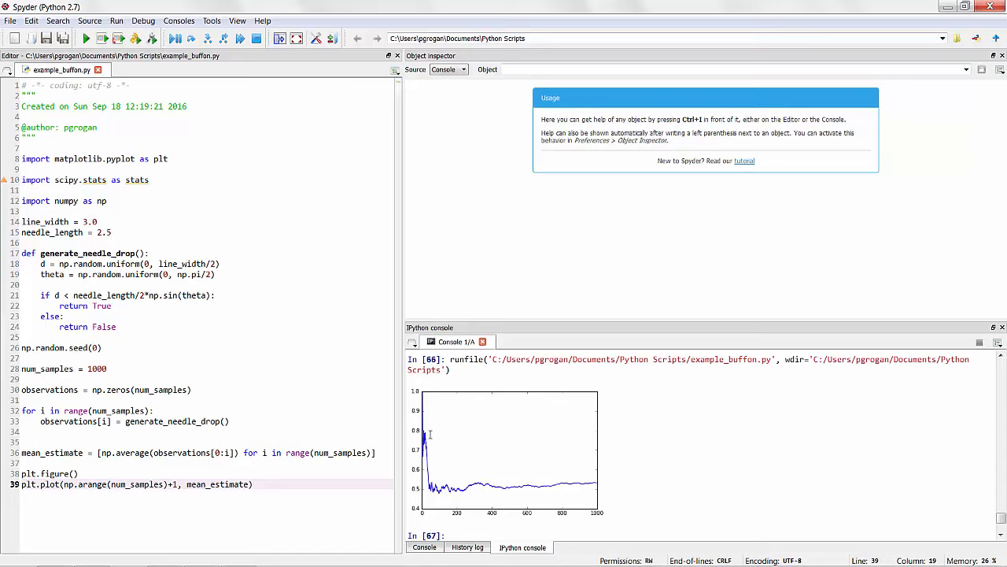
mouse_move(455, 497)
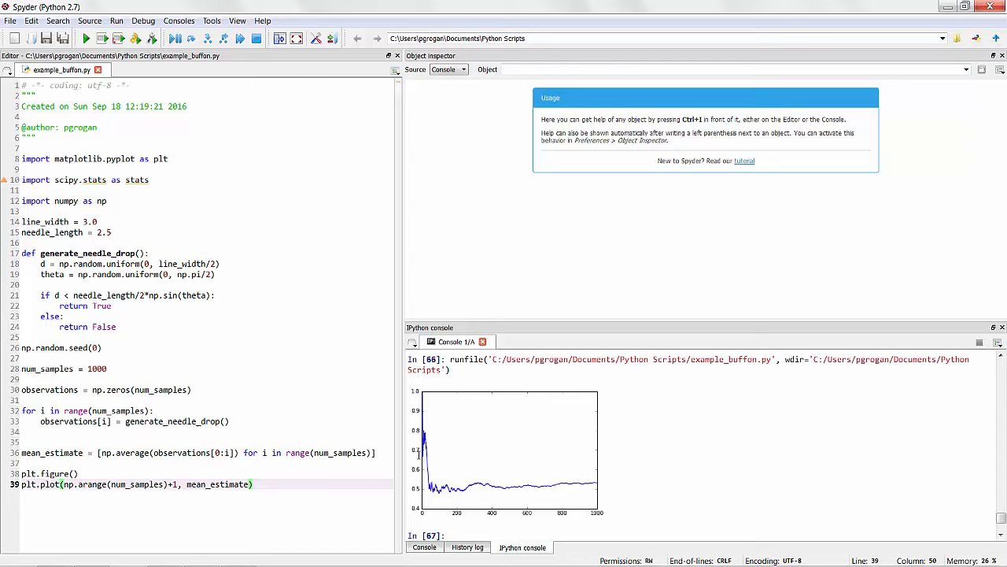
mouse_move(466, 466)
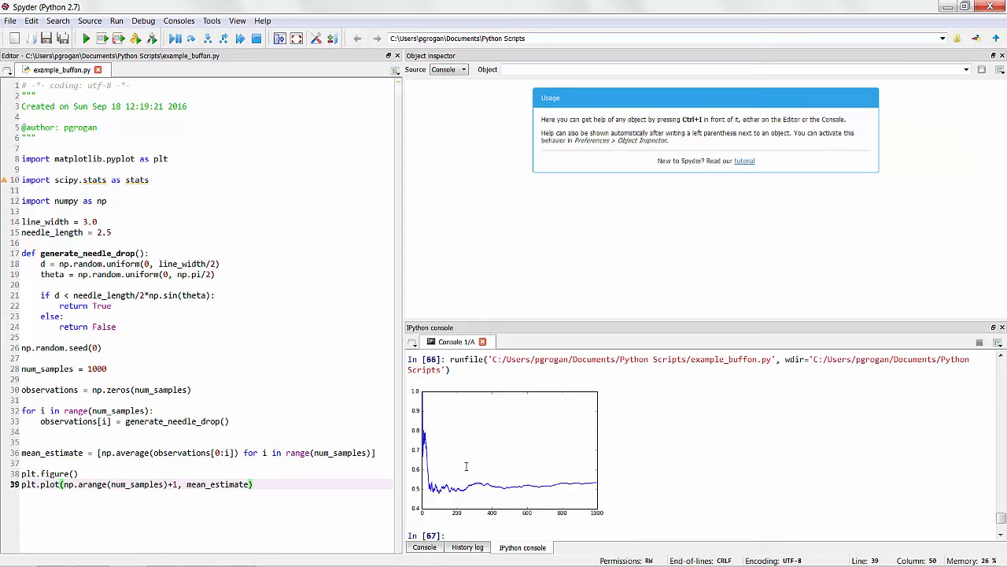
Add plt.xlabel('Sample Number') and plt.ylabel('E(X): Probability of Needle Crossing Line')
type("plt.xlabel('Sample Number")
type("plt.ylabel('Esimat")
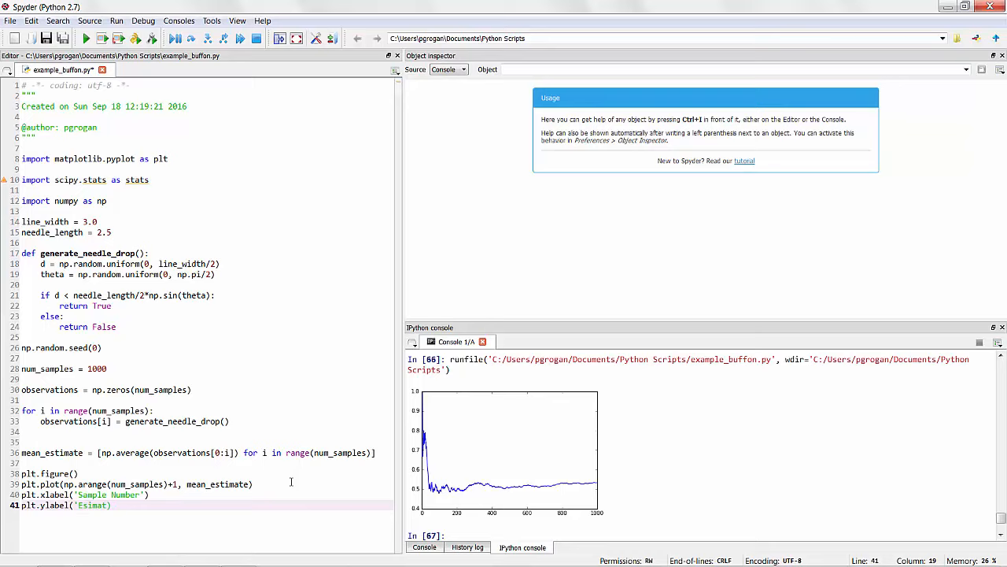
type("E(X): Probability of Needle Crossing Line")
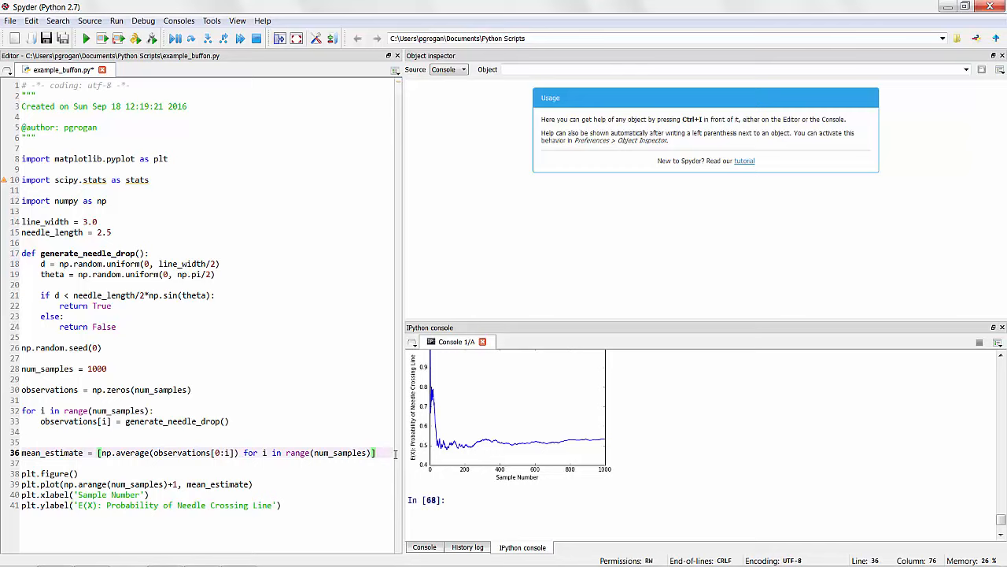
Define significance = 0.05 and z_crit = stats.norm.ppf(1-significance/2), confirming z_crit ≈ 1.96 in the console
type("significance = 0.05")
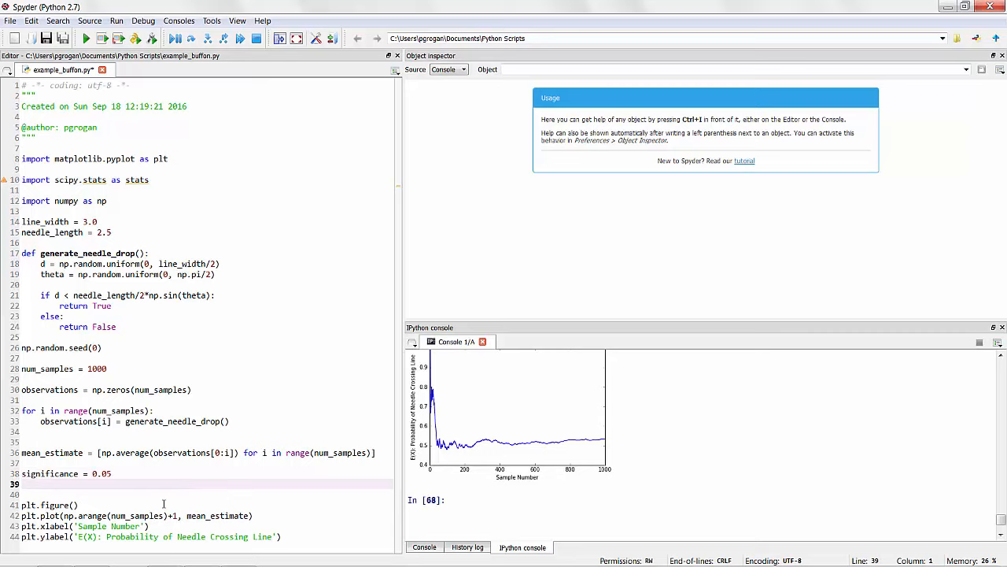
type("z_crit = stats.norm.ppf(")
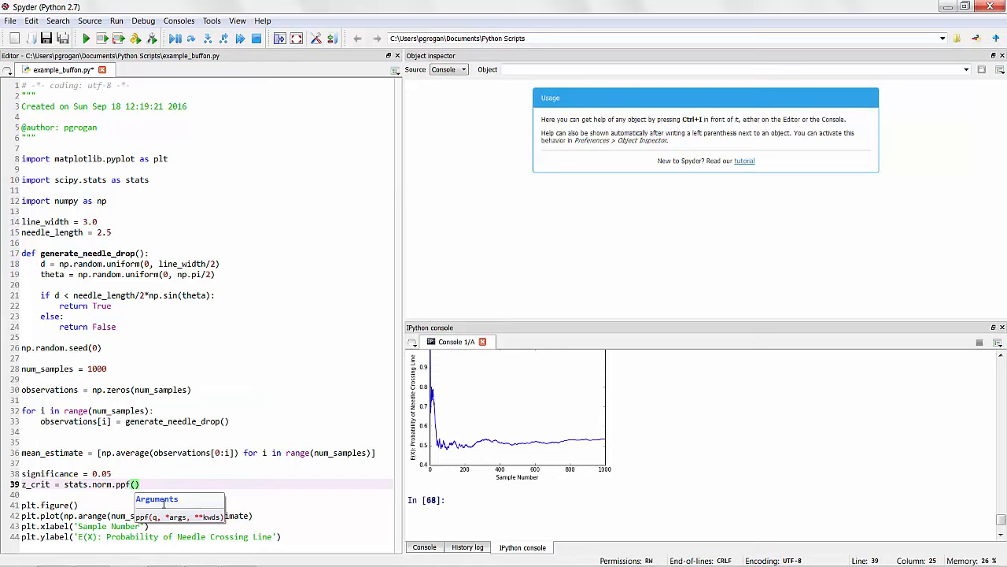
type("1-significance/2")
left_click(702, 499)
type("z_crit")
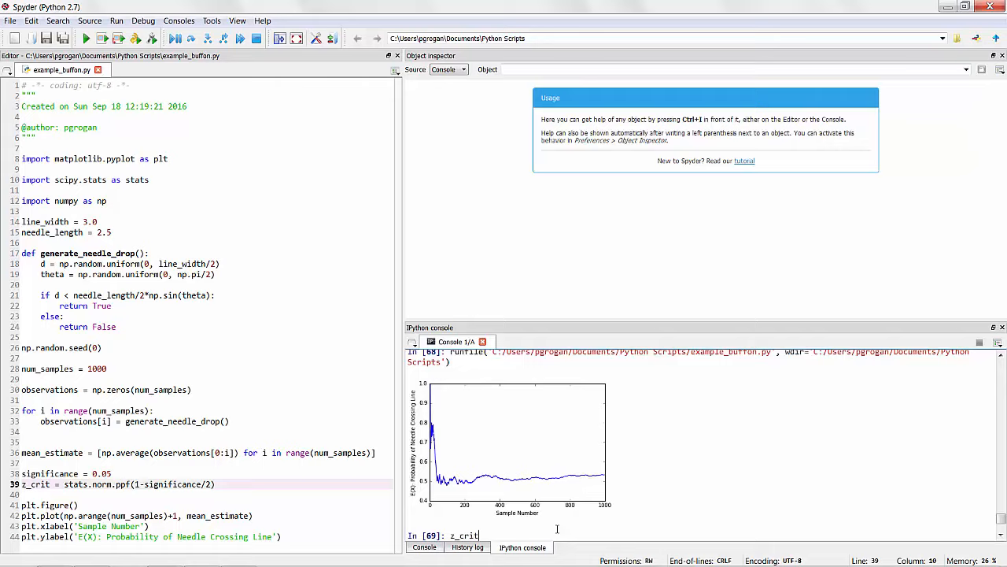
key("Return")
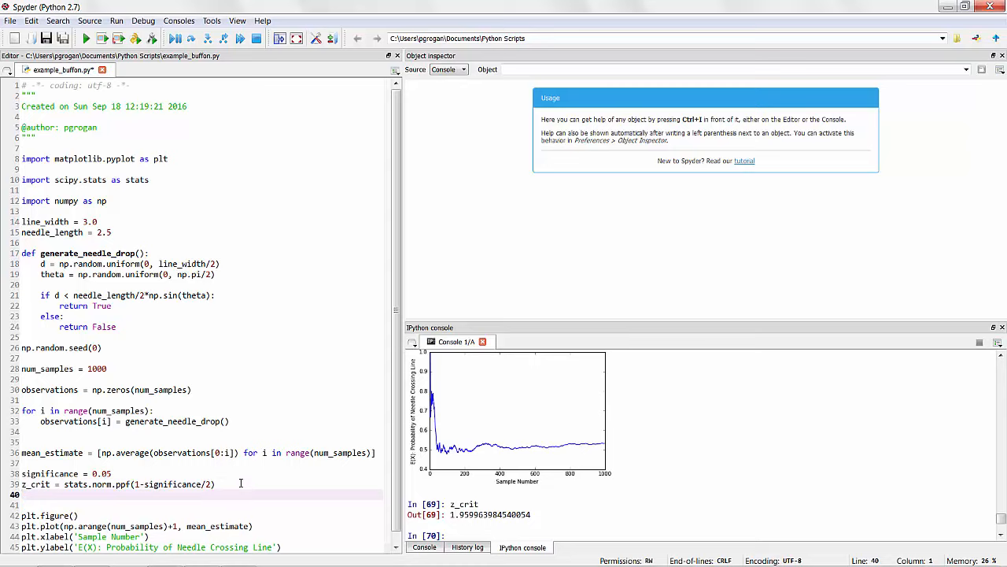
Start confidence_int as z_crit times stats.sem(observations) and check it in the console
type("confidence_int = z_crit*stats.sem(")
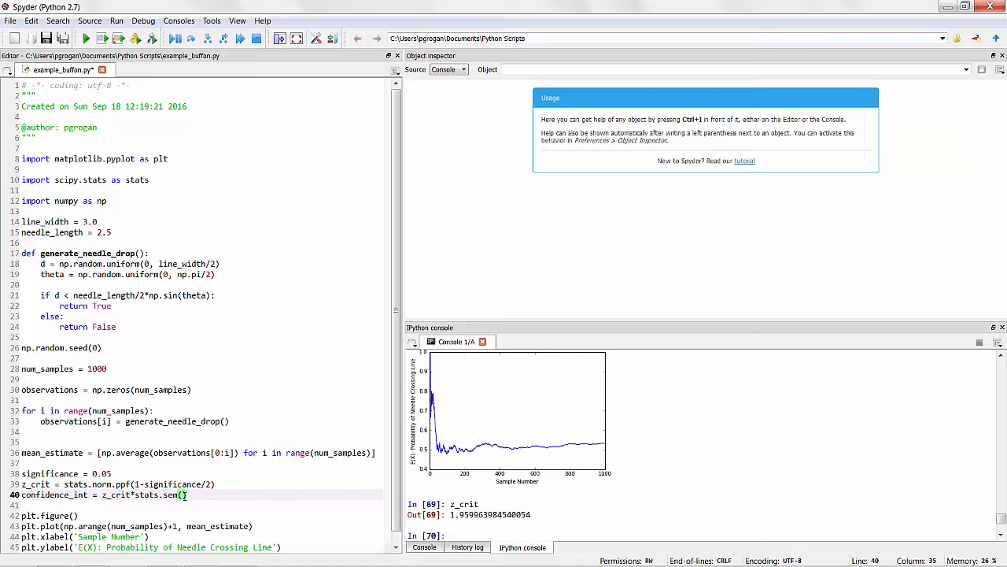
type("observations)")
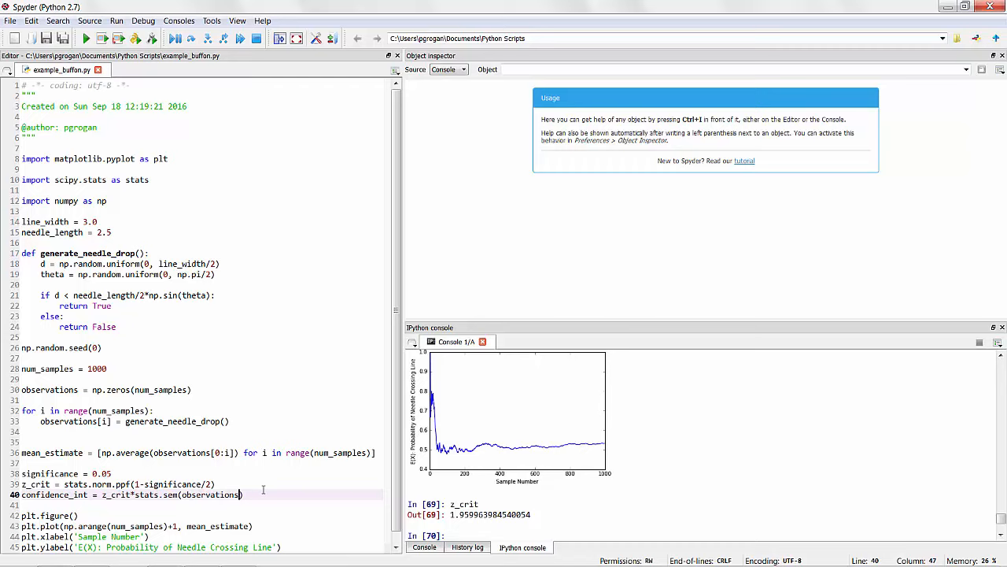
left_click(85, 38)
type("confidence_int")
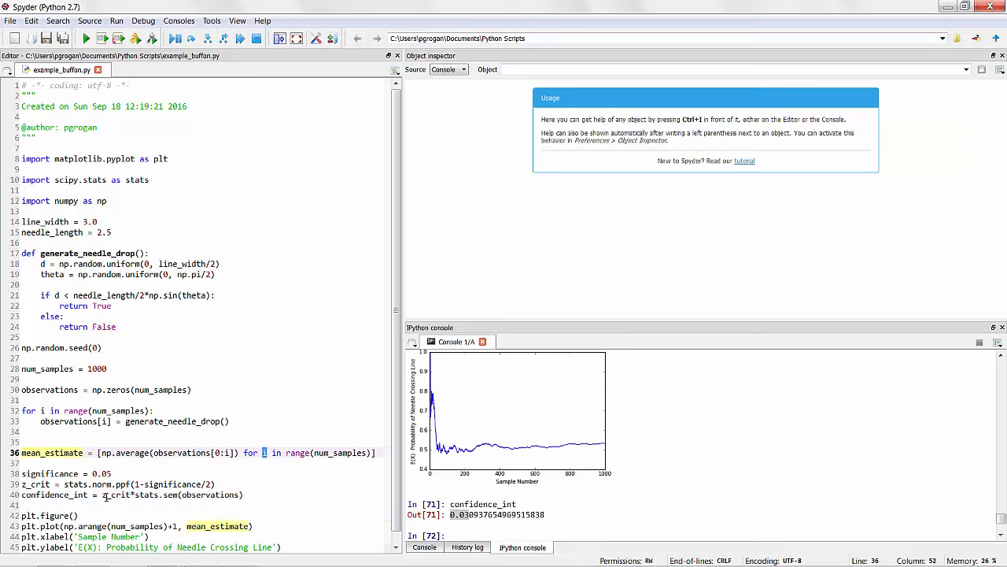
Rework confidence_int into a list comprehension over observations[0:i] for i in range(num_samples)
left_click(255, 494)
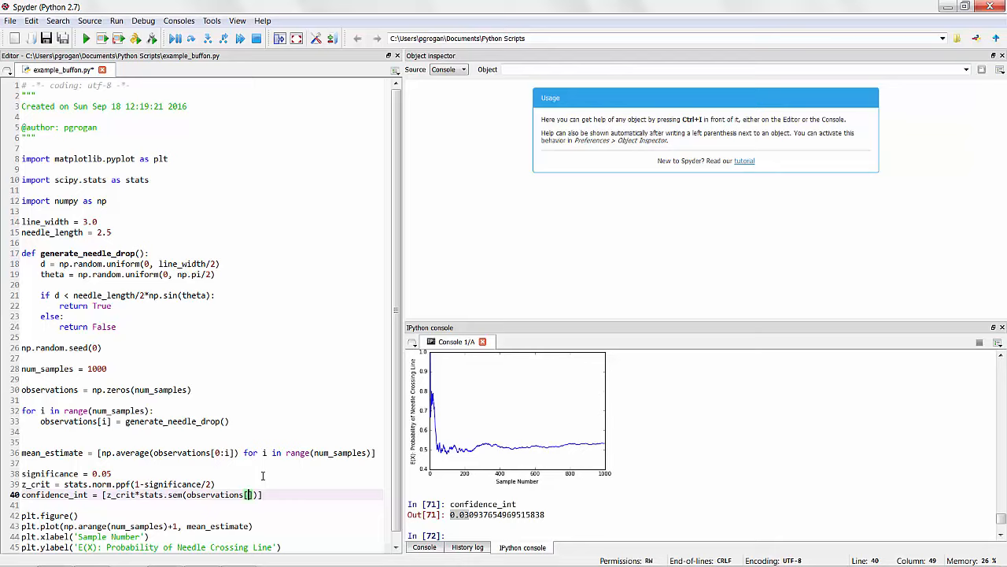
type("0:i]")
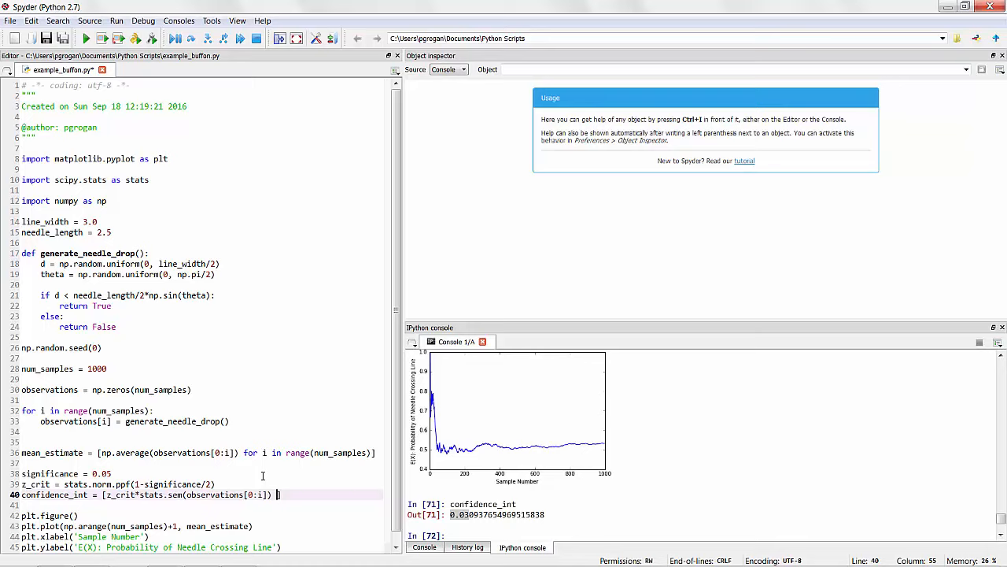
type("for i in range(num_samp")
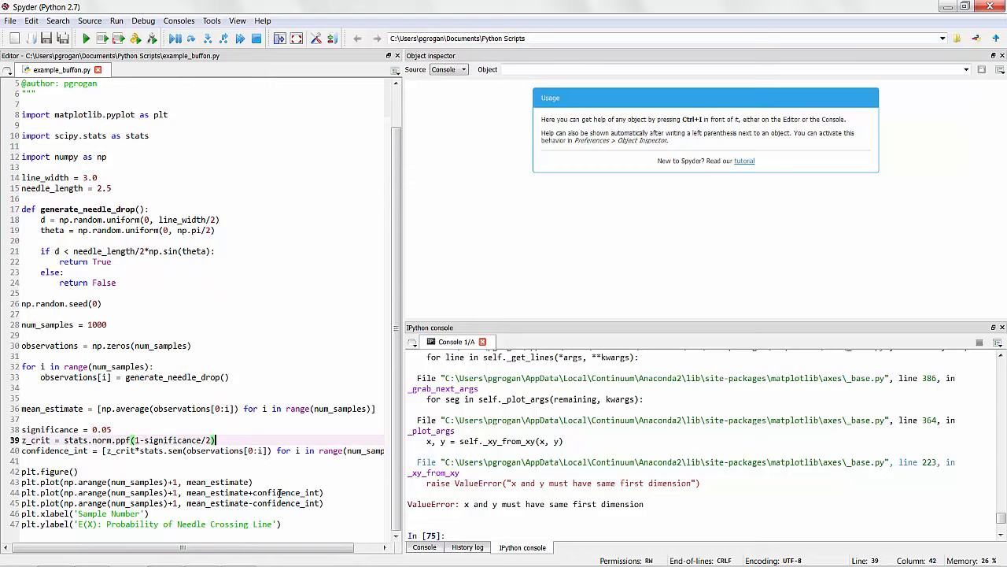
Plot mean_estimate ± confidence_int via np.add and np.subtract and rerun, showing three converging curves
left_click(101, 409)
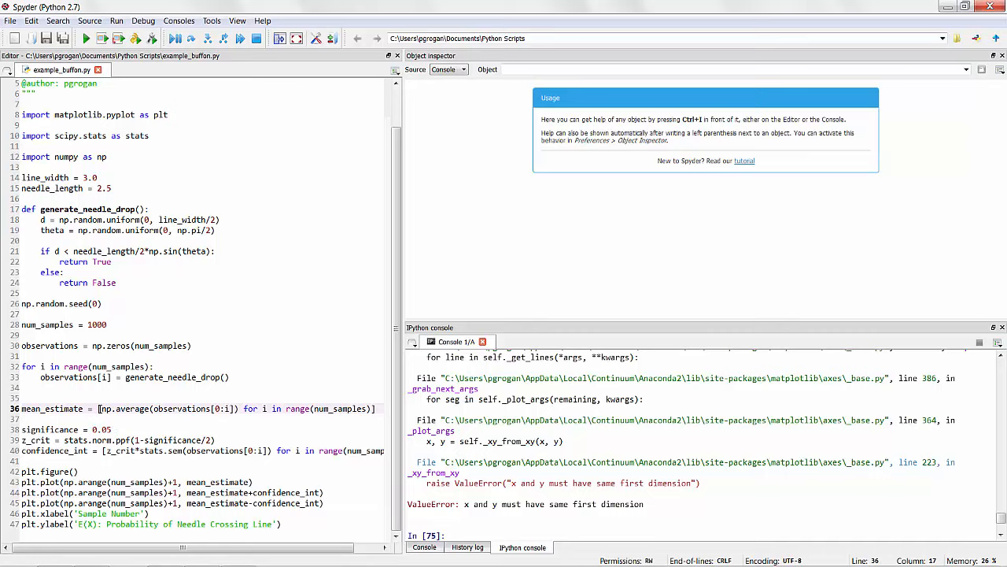
left_click(186, 491)
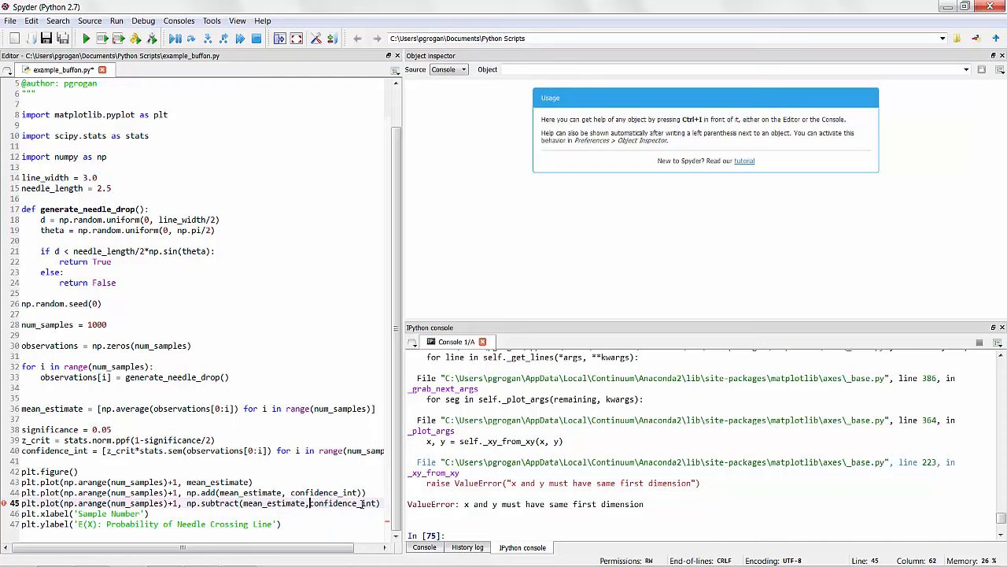
left_click(85, 38)
type(", ")
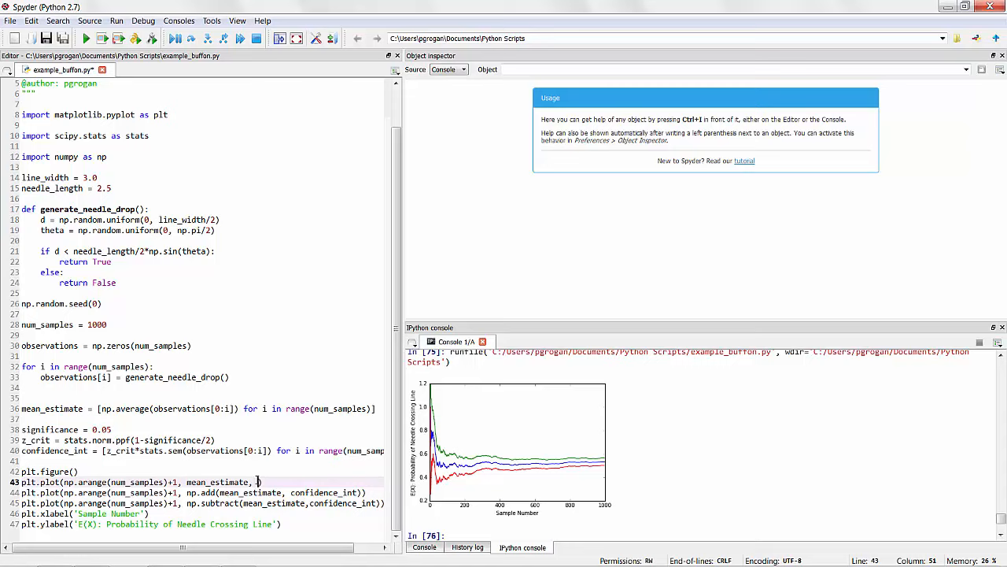
Label the mean and 95% CI bound lines, draw bounds as '-r', and add plt.legend(loc='best')
type("label='Mean Esi")
left_click(203, 502)
type(", label='95")
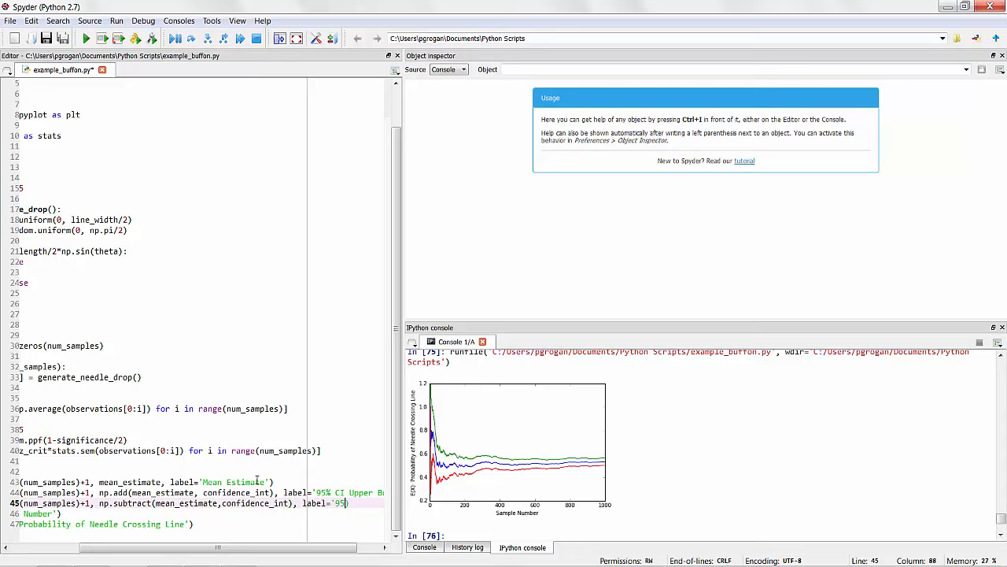
scroll("left", 3)
type("% CI Lower Bound')")
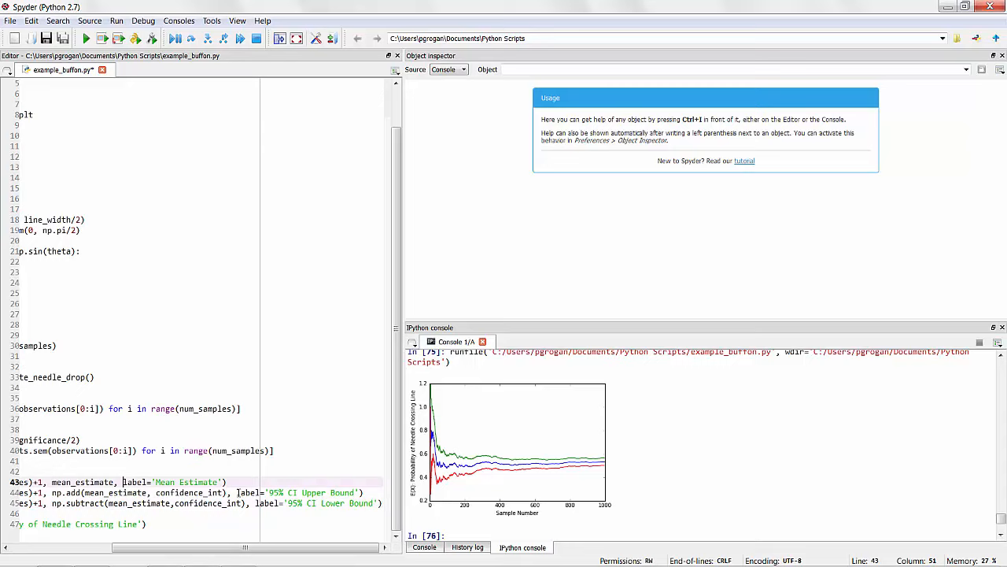
type("'-r', label='95% CI Upper Bound')")
type("plt.legend(loc='best')")
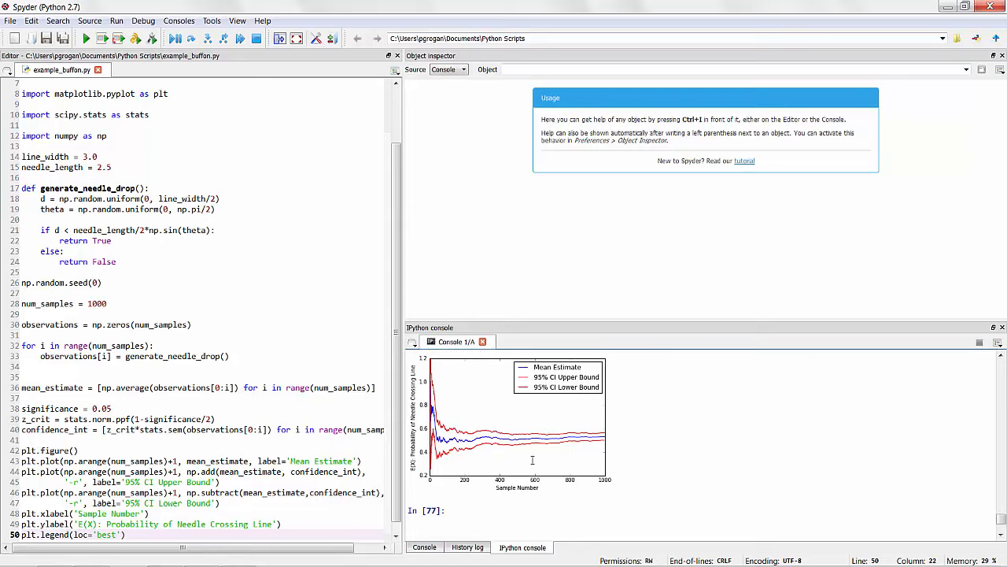
left_click(118, 408)
type("1")
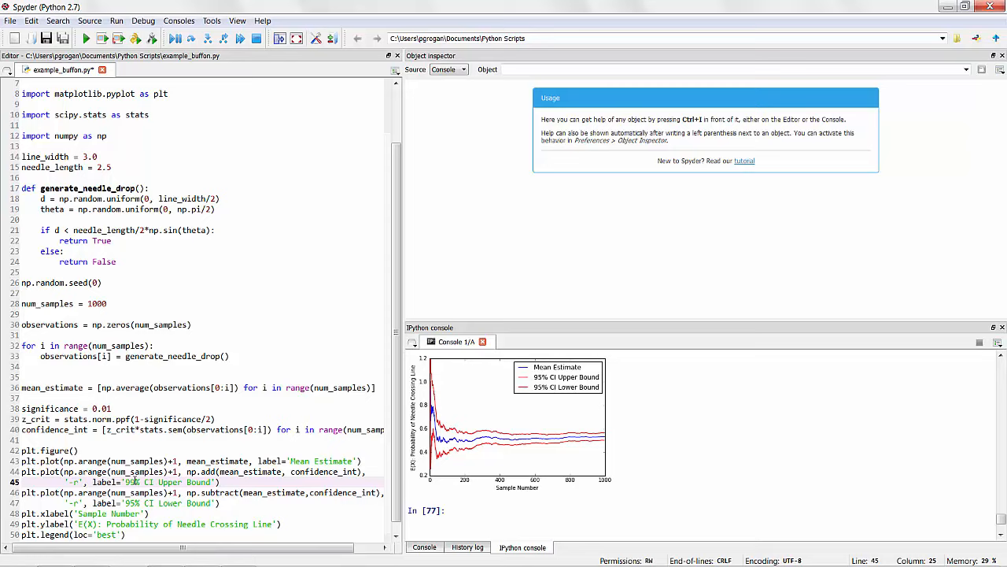
Set significance to 0.01 with 99% CI labels and rerun, giving z_crit ≈ 2.576
left_click(85, 38)
type("z_crit")
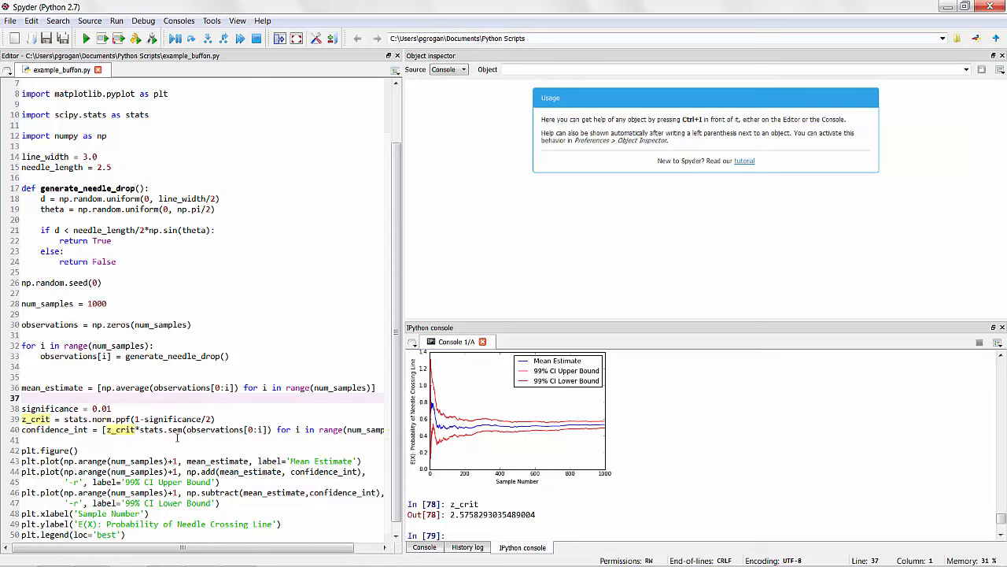
left_click(117, 302)
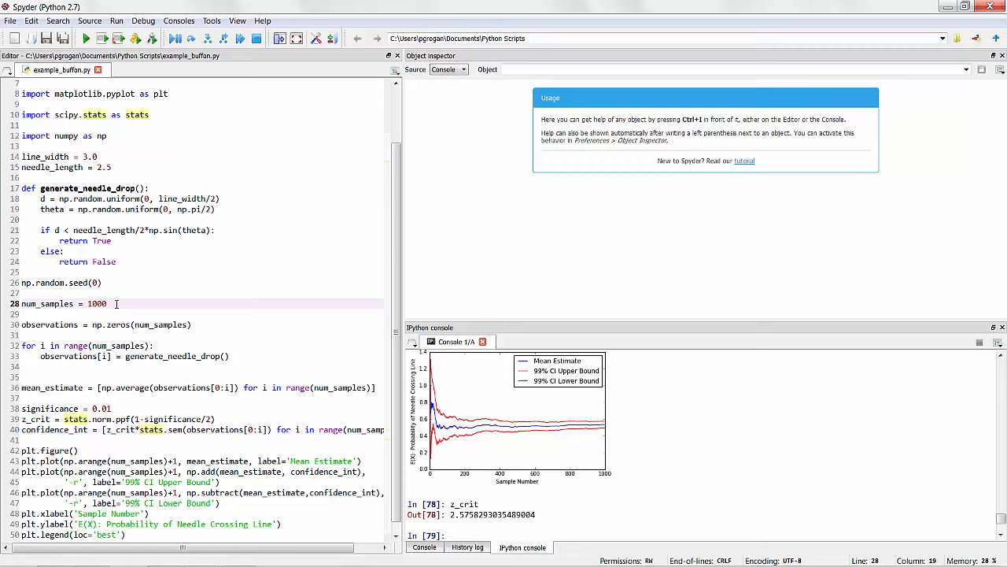